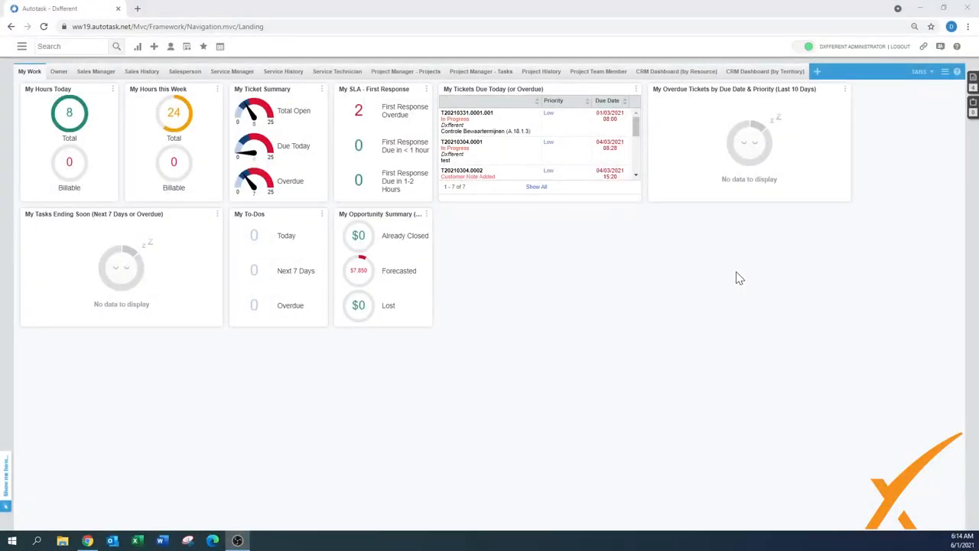
Step: Show the Inventory section choices from the main navigation menu
{"action": "left_click", "coordinate": [22, 46]}
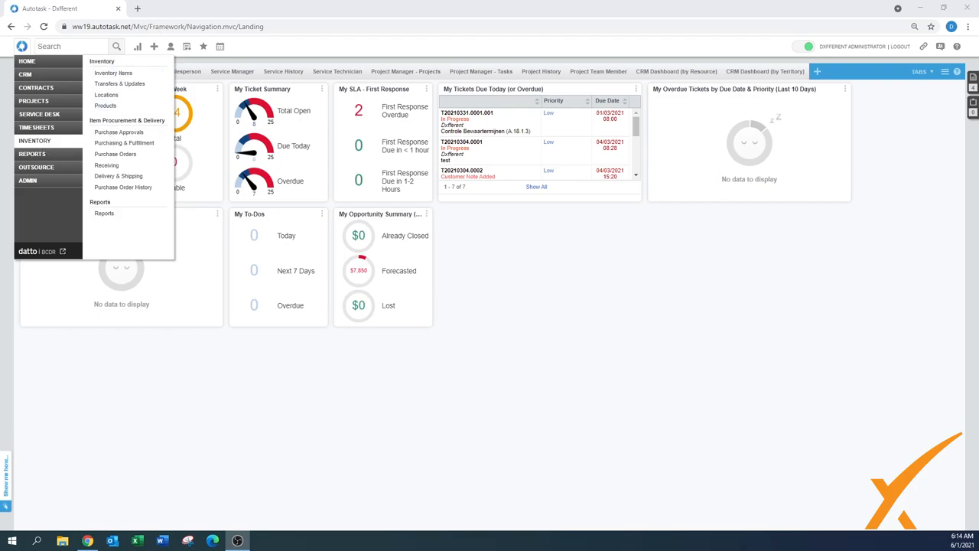
{"action": "mouse_move", "coordinate": [119, 83]}
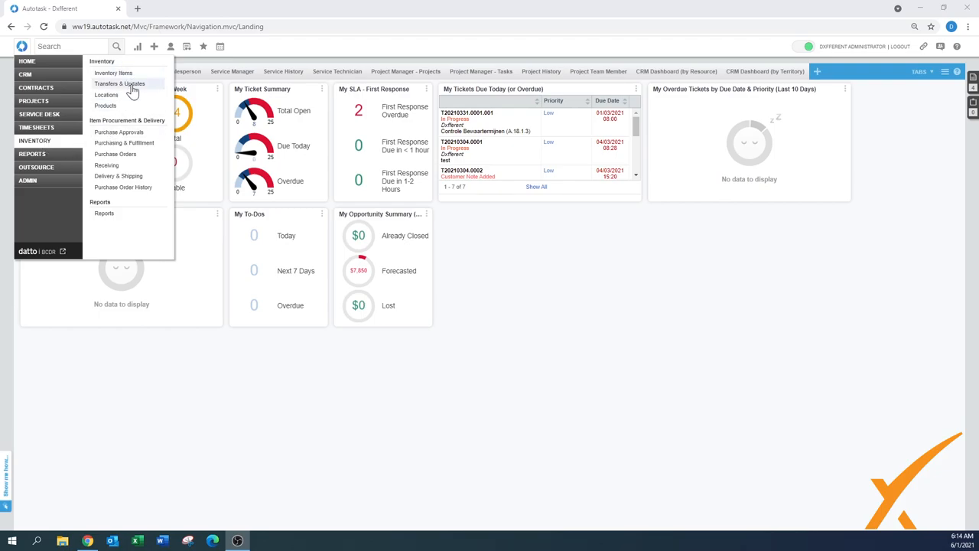
{"action": "mouse_move", "coordinate": [105, 105]}
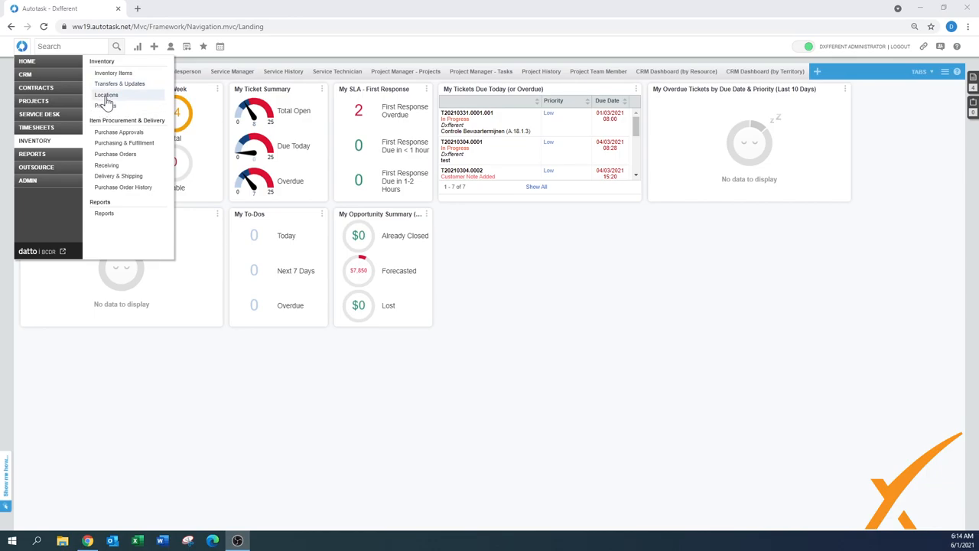
Step: Create and save a new inventory location named 'Test Warehouse' in Inventory Locations
{"action": "left_click", "coordinate": [107, 95]}
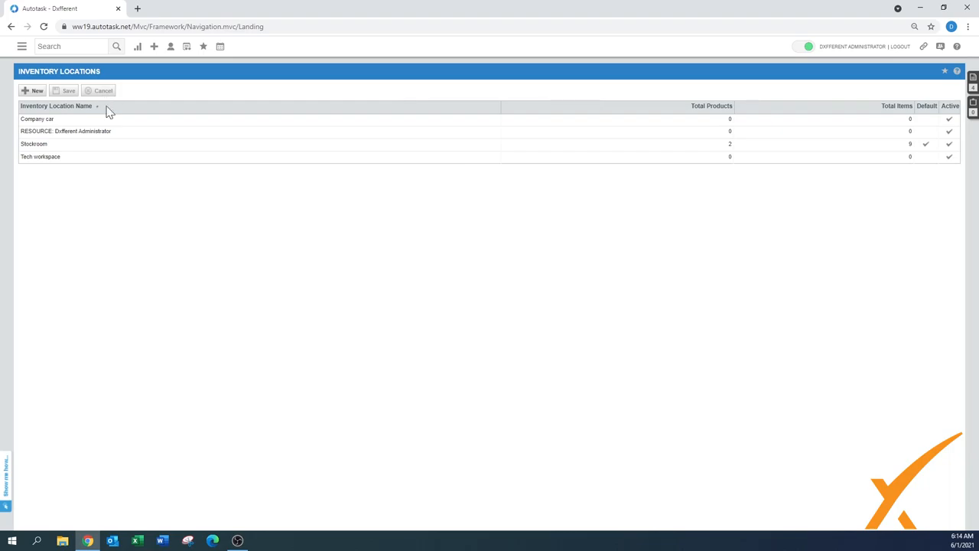
{"action": "mouse_move", "coordinate": [54, 170]}
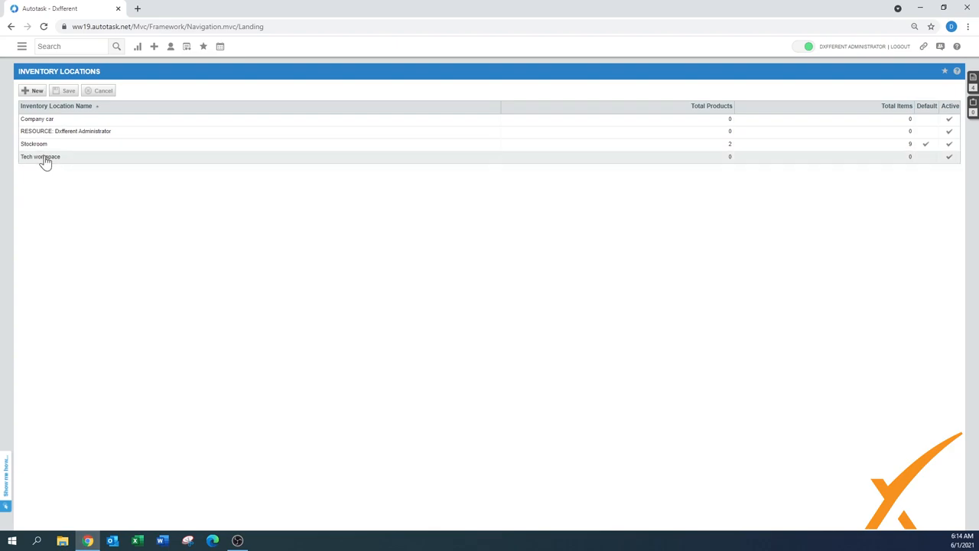
{"action": "left_click", "coordinate": [34, 90]}
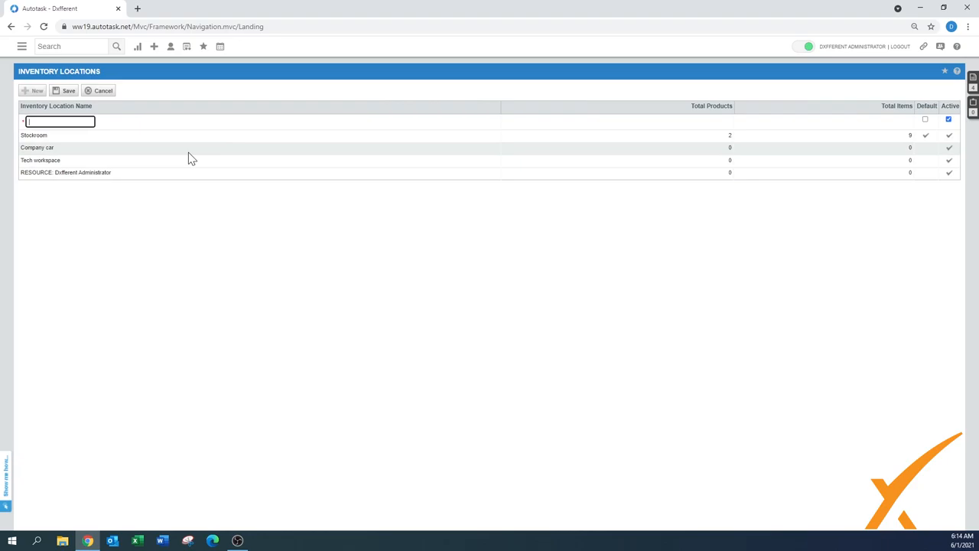
{"action": "type", "text": "Test"}
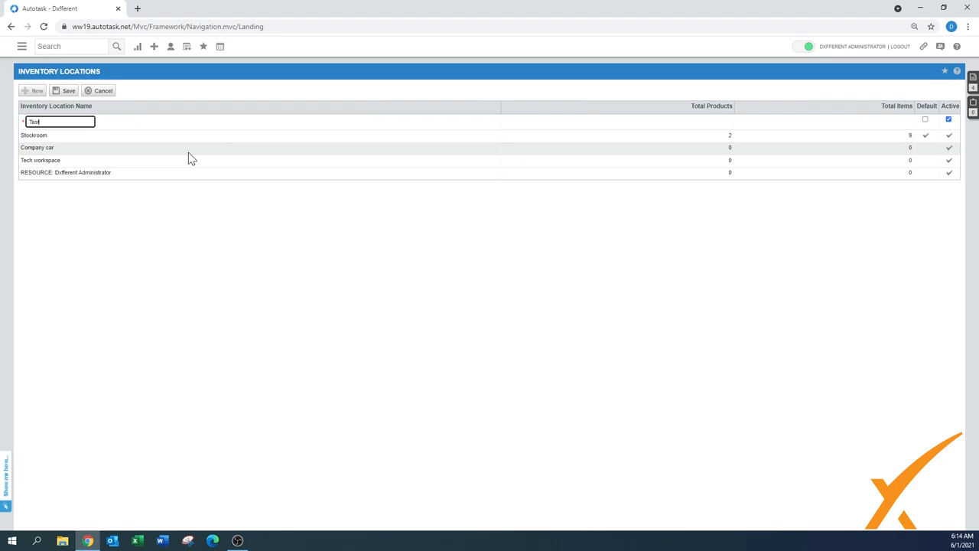
{"action": "type", "text": "Warehouse"}
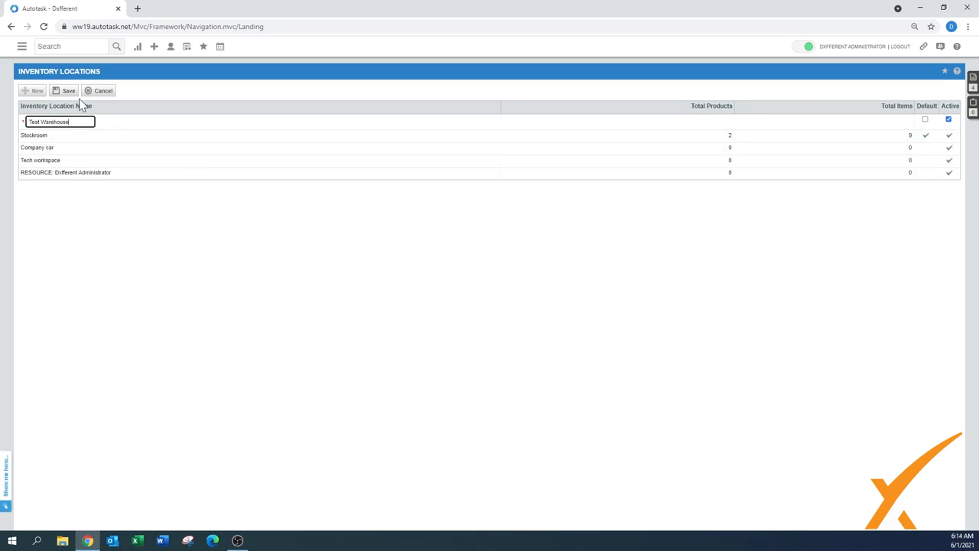
{"action": "left_click", "coordinate": [67, 90]}
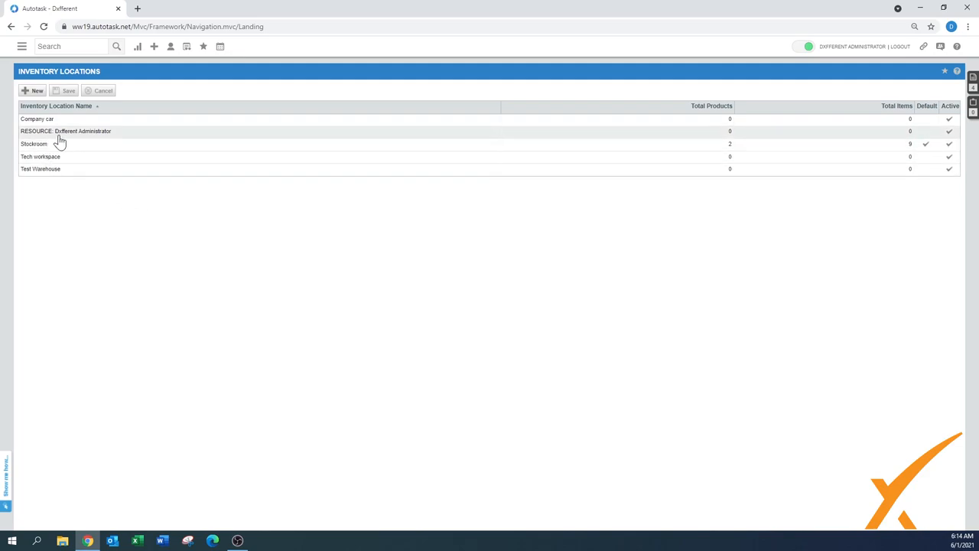
{"action": "mouse_move", "coordinate": [84, 144]}
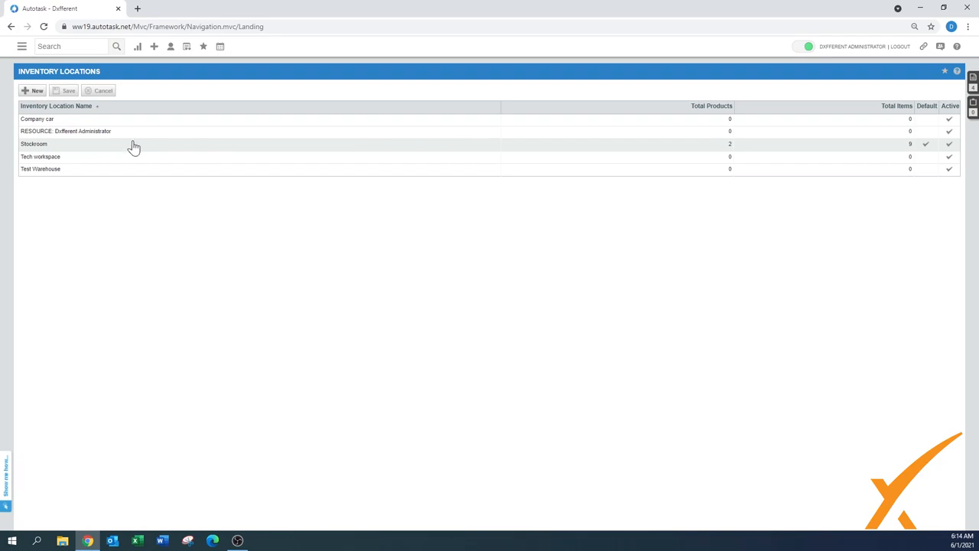
{"action": "mouse_move", "coordinate": [34, 153]}
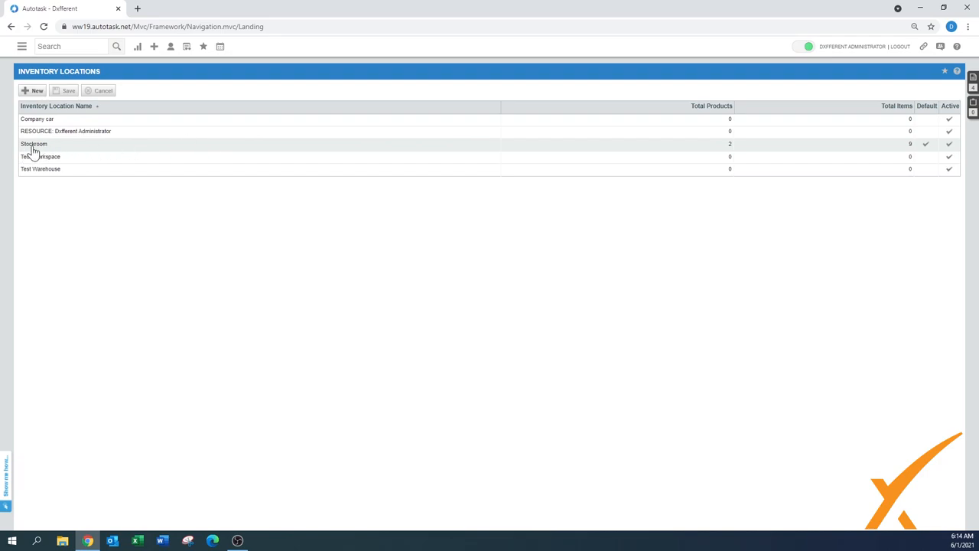
{"action": "mouse_move", "coordinate": [731, 153]}
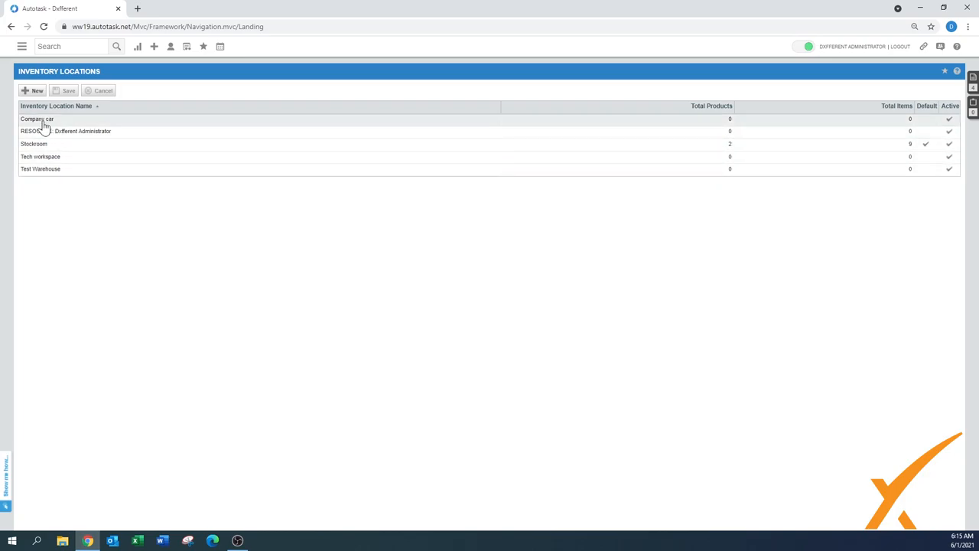
{"action": "mouse_move", "coordinate": [746, 157]}
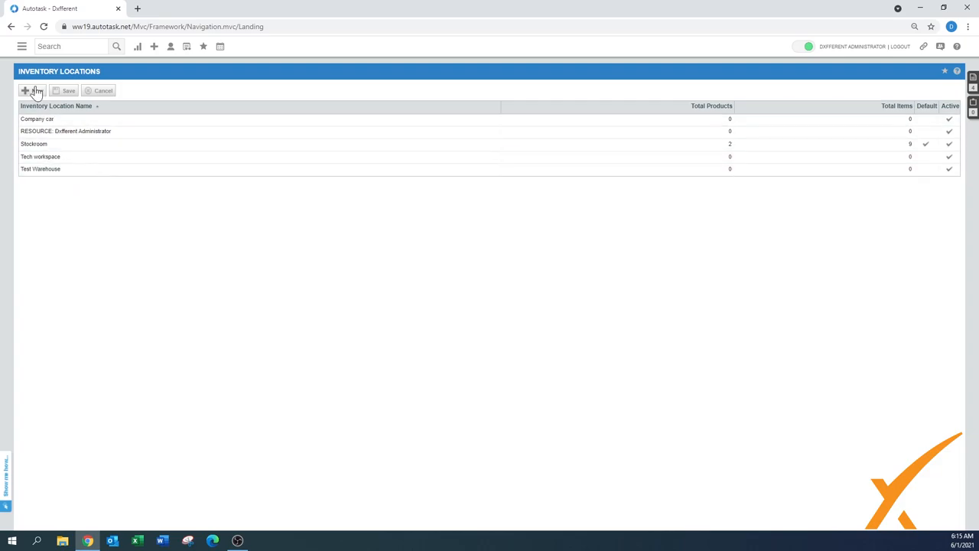
Step: Search Transfers & Updates for product Equipment, showing its one transfer-to-ticket record
{"action": "left_click", "coordinate": [21, 45]}
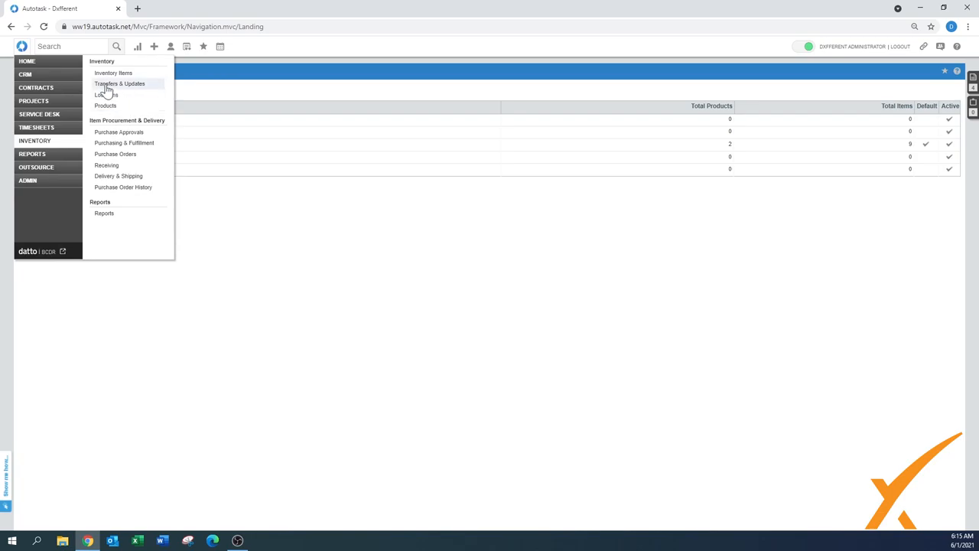
{"action": "left_click", "coordinate": [119, 82]}
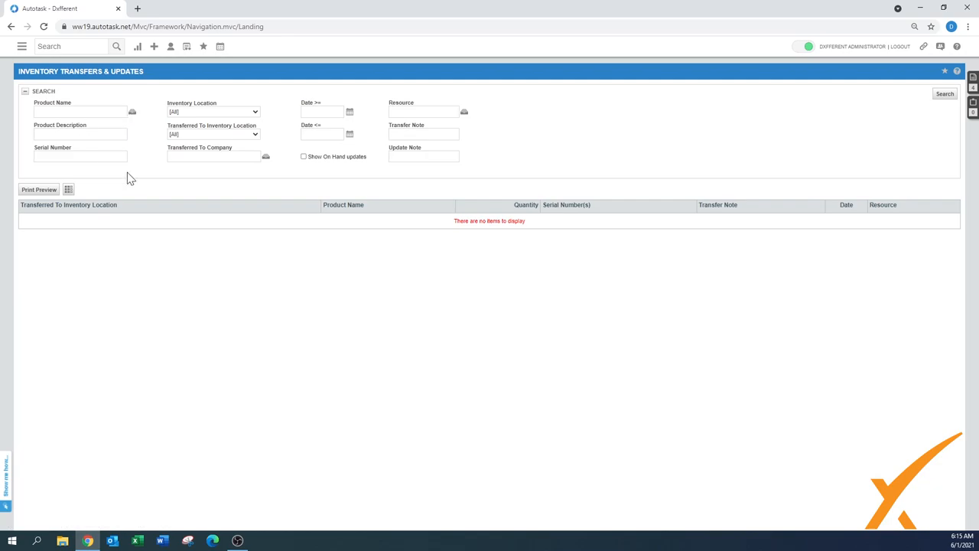
{"action": "left_click", "coordinate": [132, 112]}
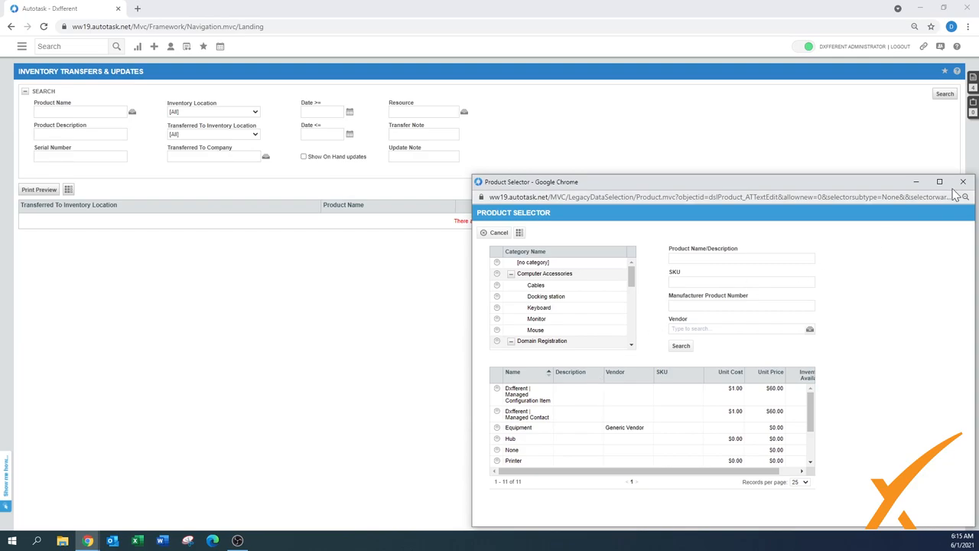
{"action": "left_click", "coordinate": [962, 181]}
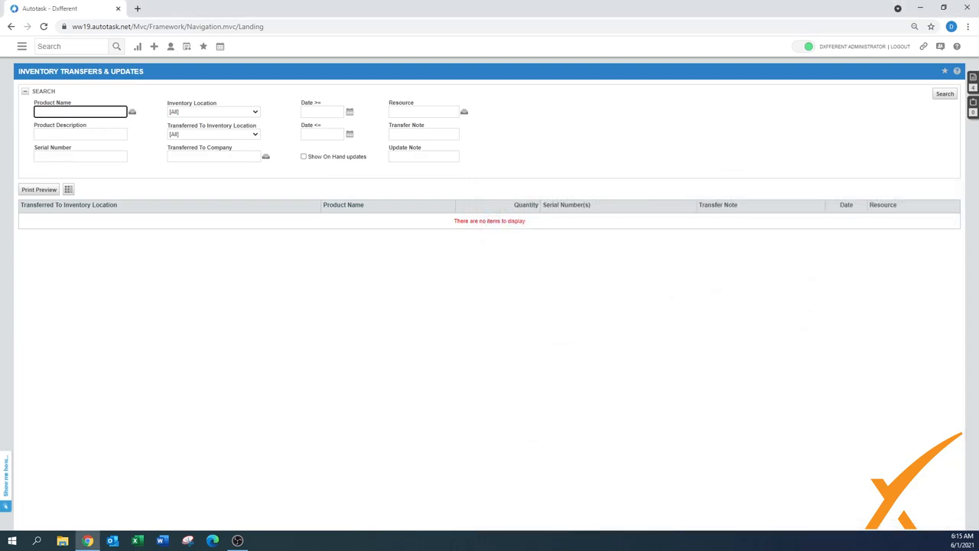
{"action": "type", "text": "ed"}
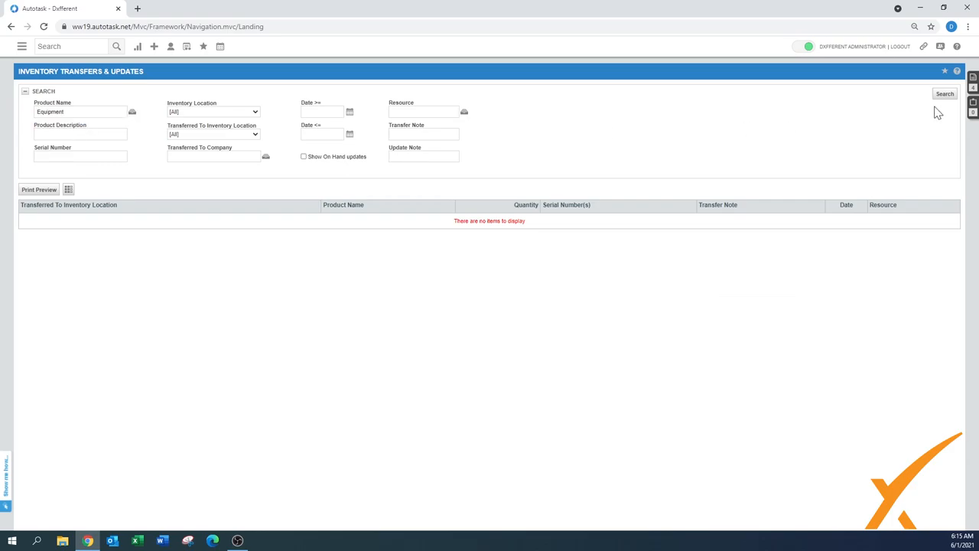
{"action": "left_click", "coordinate": [946, 94]}
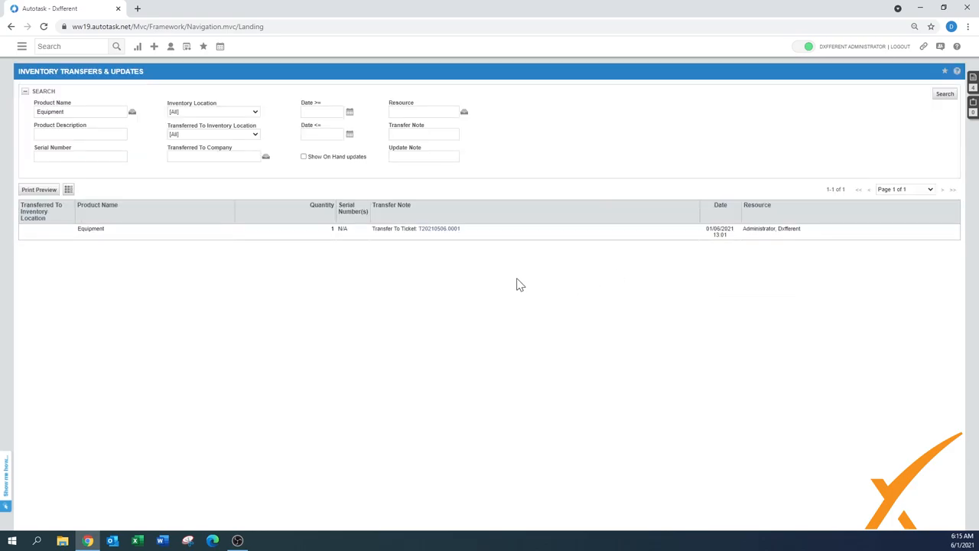
{"action": "mouse_move", "coordinate": [74, 263]}
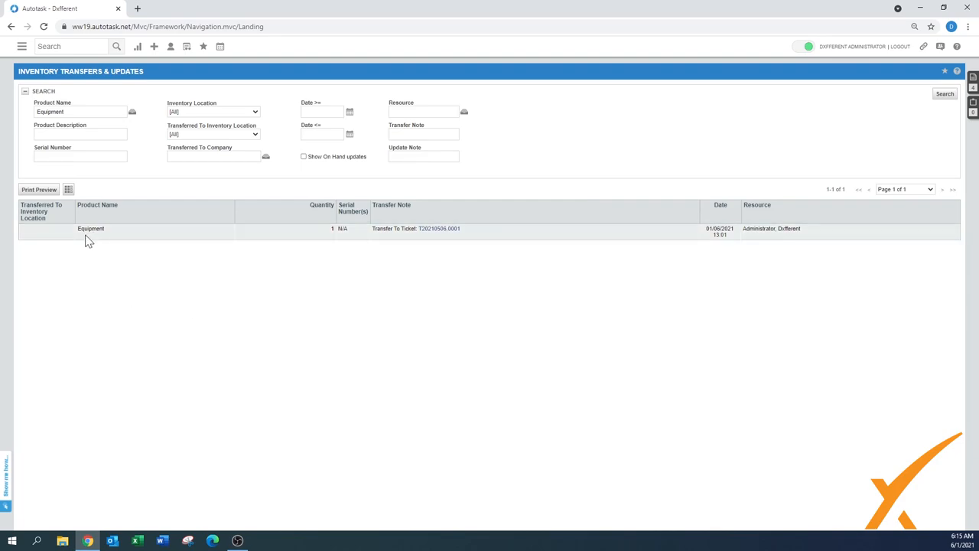
{"action": "mouse_move", "coordinate": [436, 230]}
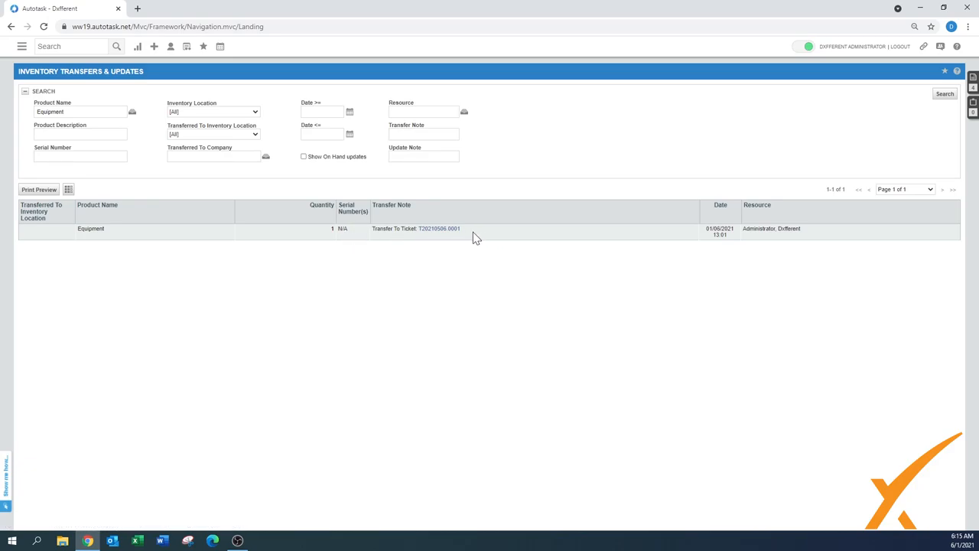
{"action": "mouse_move", "coordinate": [817, 248]}
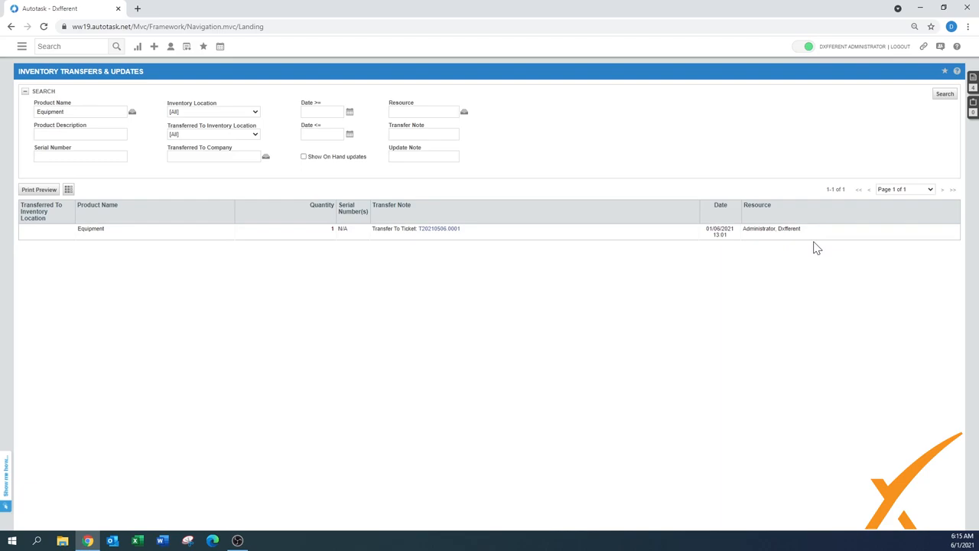
{"action": "mouse_move", "coordinate": [823, 251]}
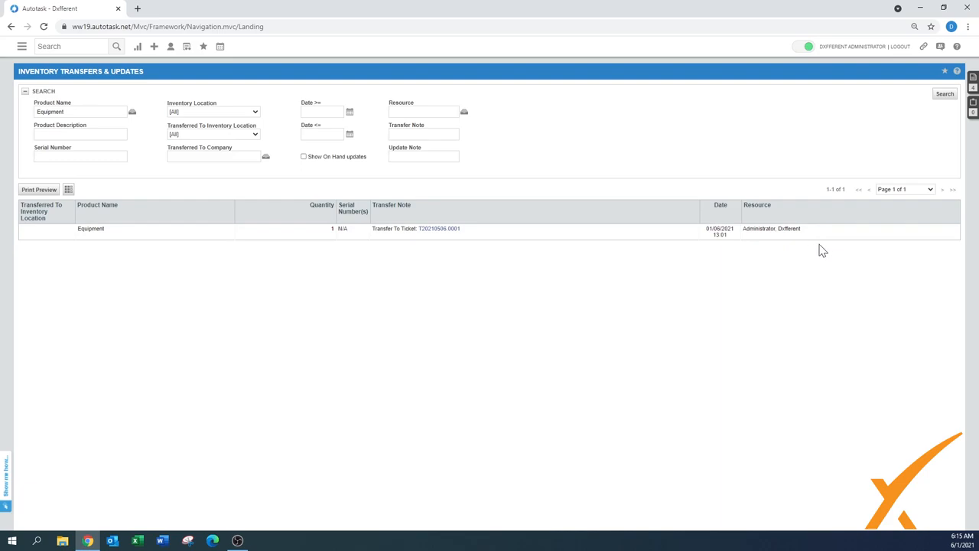
{"action": "mouse_move", "coordinate": [128, 184]}
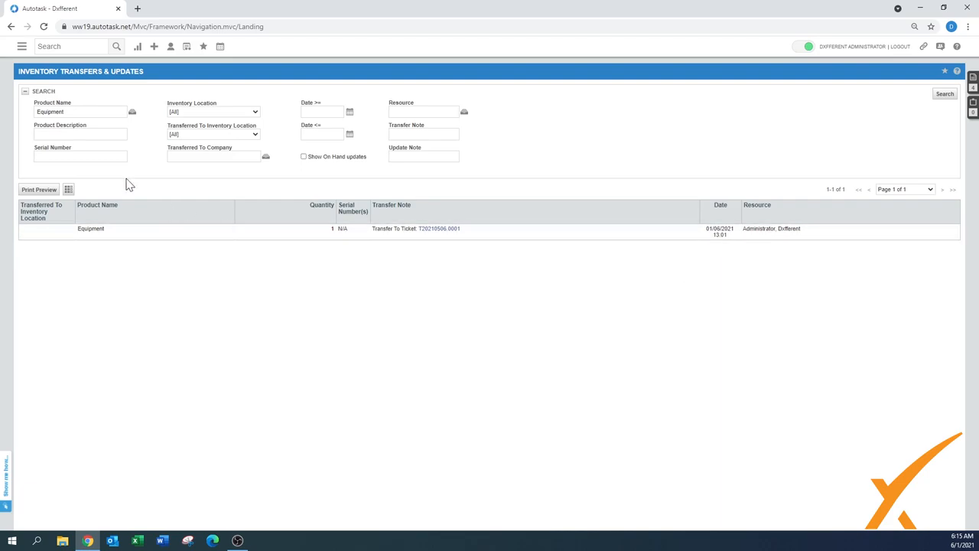
{"action": "left_click", "coordinate": [21, 45]}
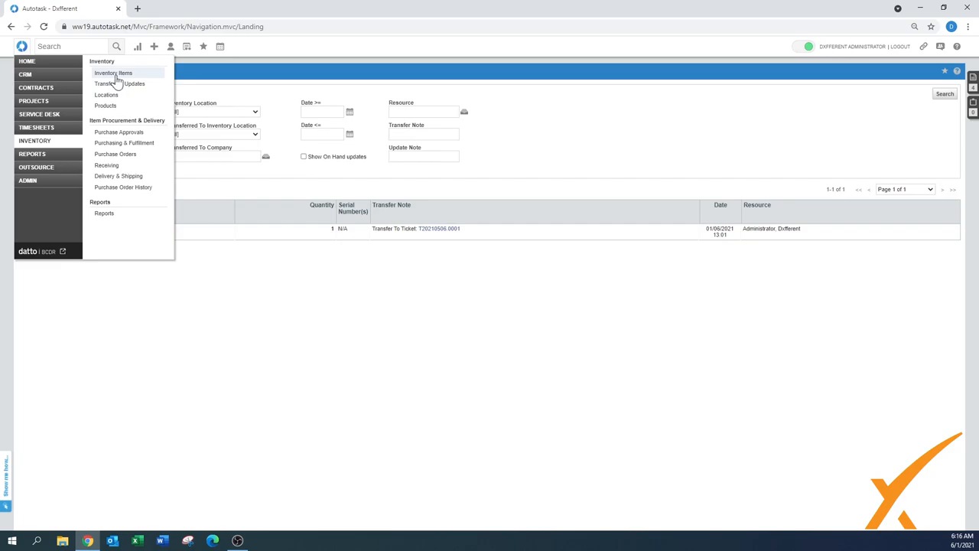
Step: Run the Inventory Item Search to list the Stockroom items Equipment and Switch
{"action": "left_click", "coordinate": [114, 73]}
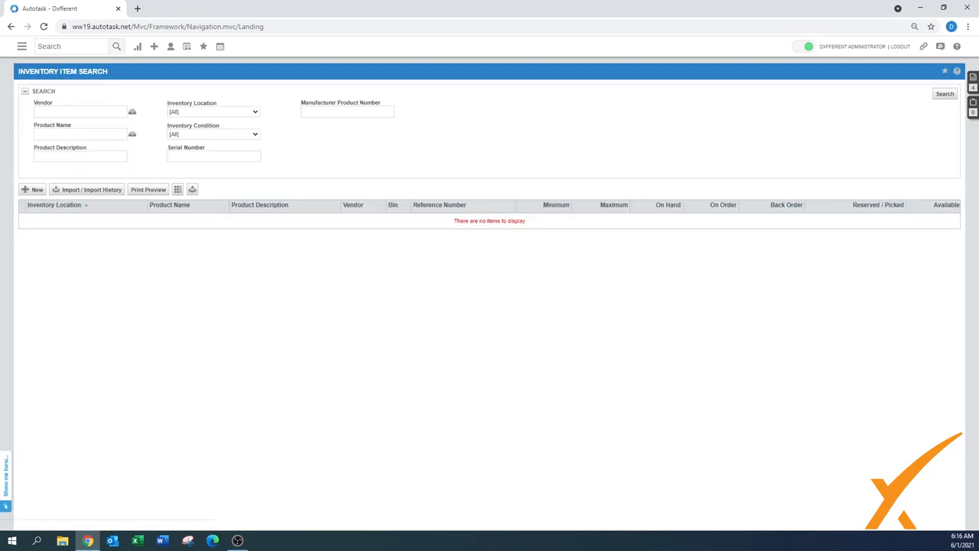
{"action": "mouse_move", "coordinate": [792, 143]}
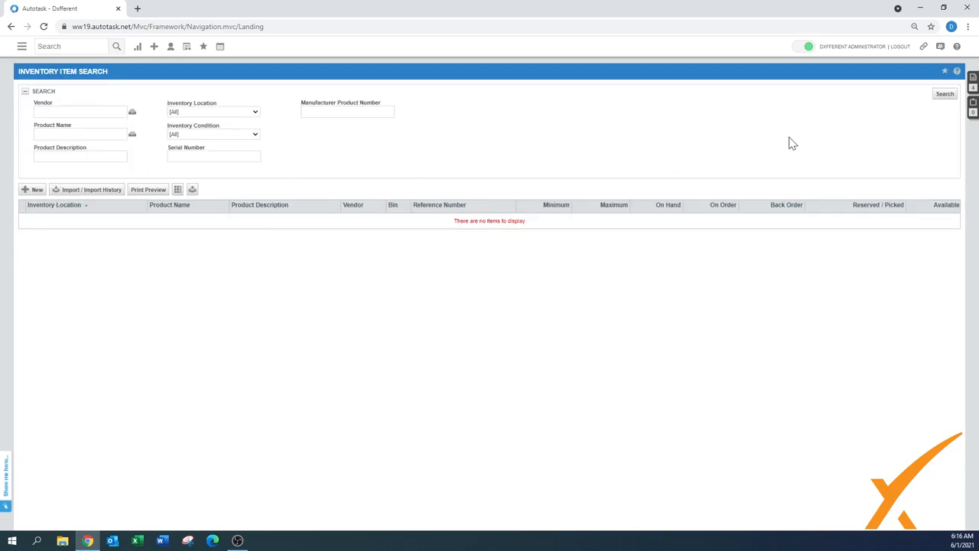
{"action": "left_click", "coordinate": [944, 93]}
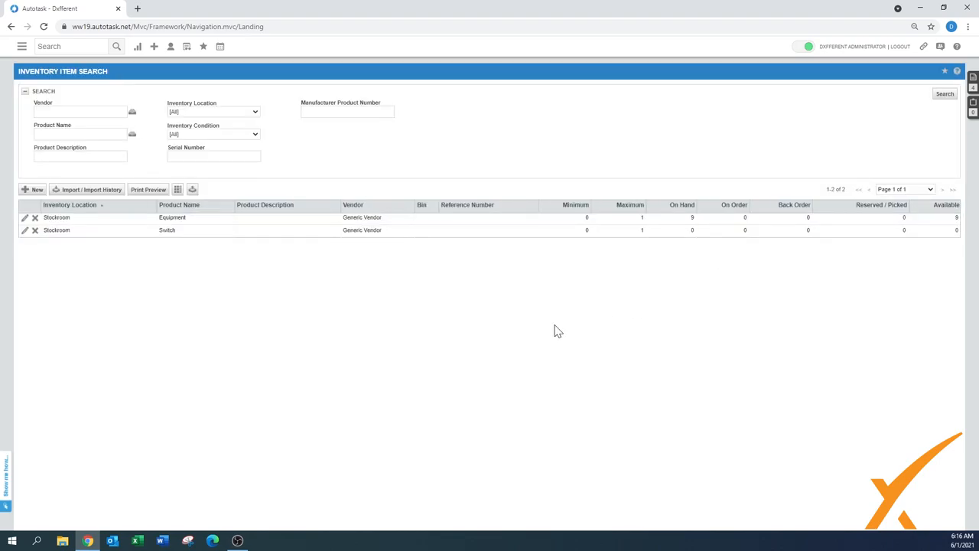
{"action": "mouse_move", "coordinate": [404, 306]}
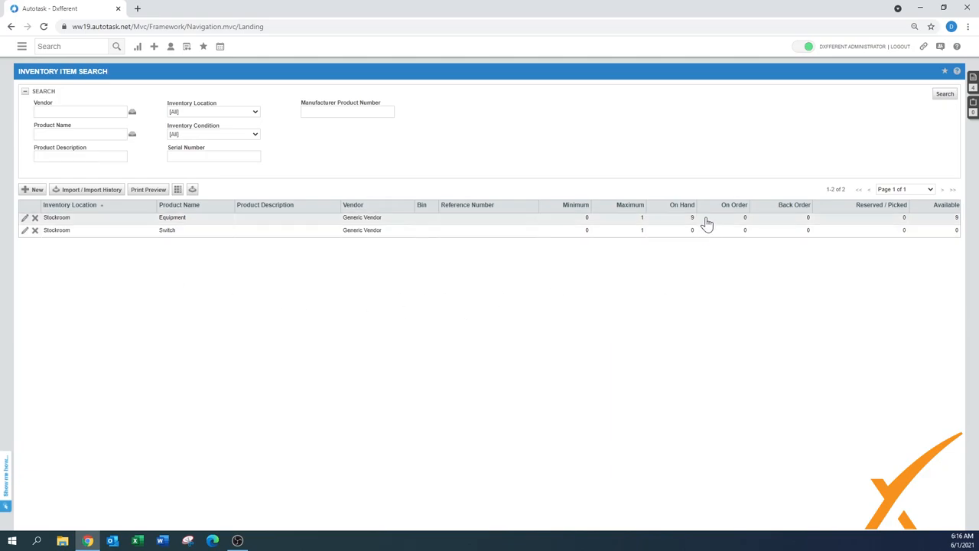
{"action": "mouse_move", "coordinate": [189, 220]}
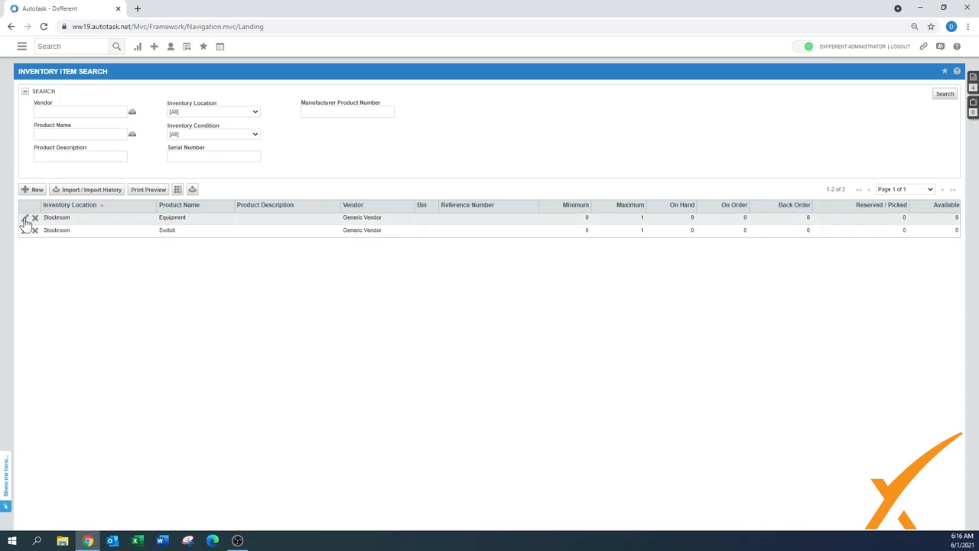
Step: Edit the Stockroom Equipment item, setting Reference Number to 'Count', and save it
{"action": "left_click", "coordinate": [24, 217]}
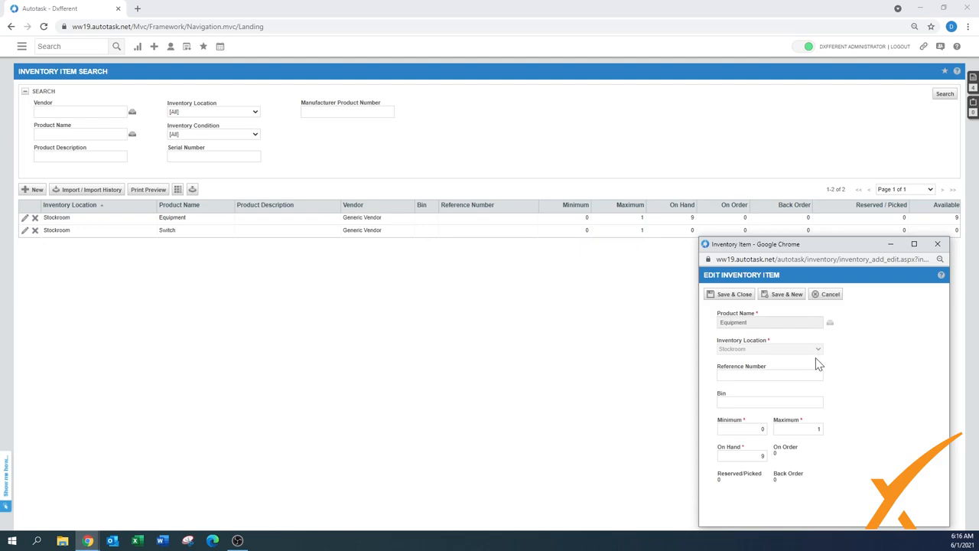
{"action": "mouse_move", "coordinate": [756, 444]}
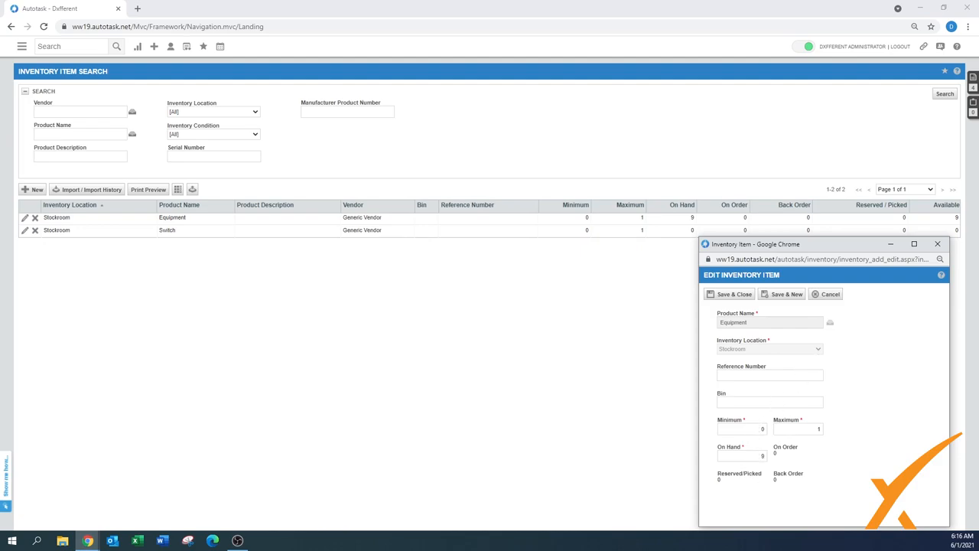
{"action": "left_click", "coordinate": [742, 456]}
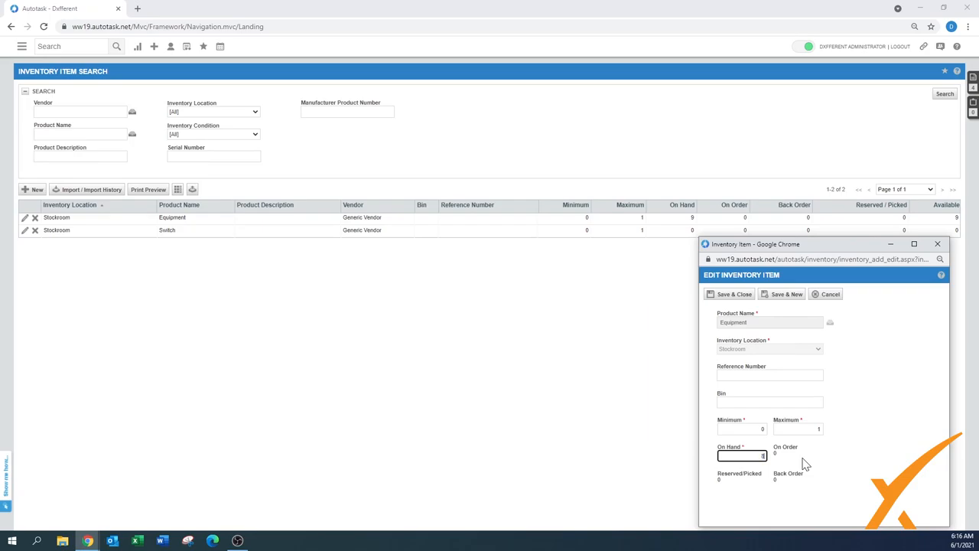
{"action": "left_click", "coordinate": [769, 375]}
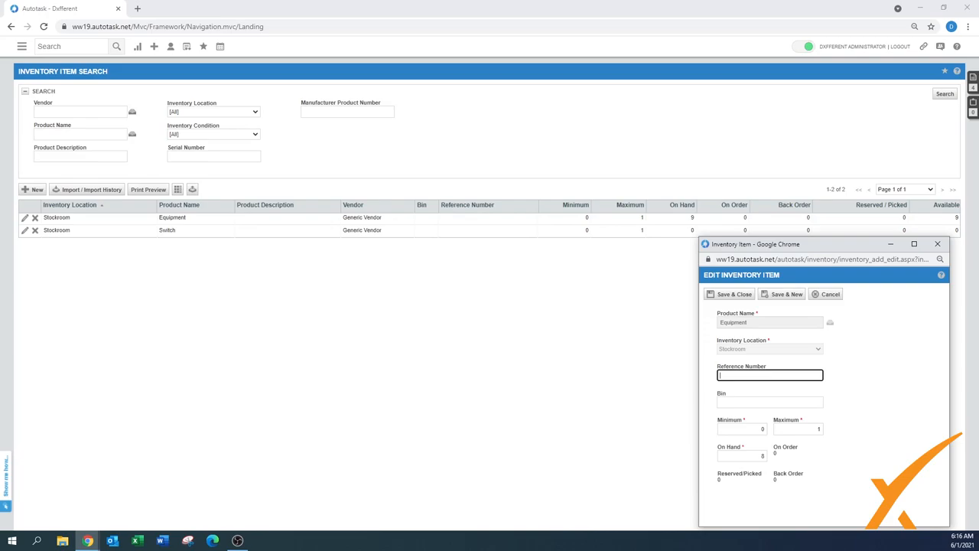
{"action": "type", "text": "Count"}
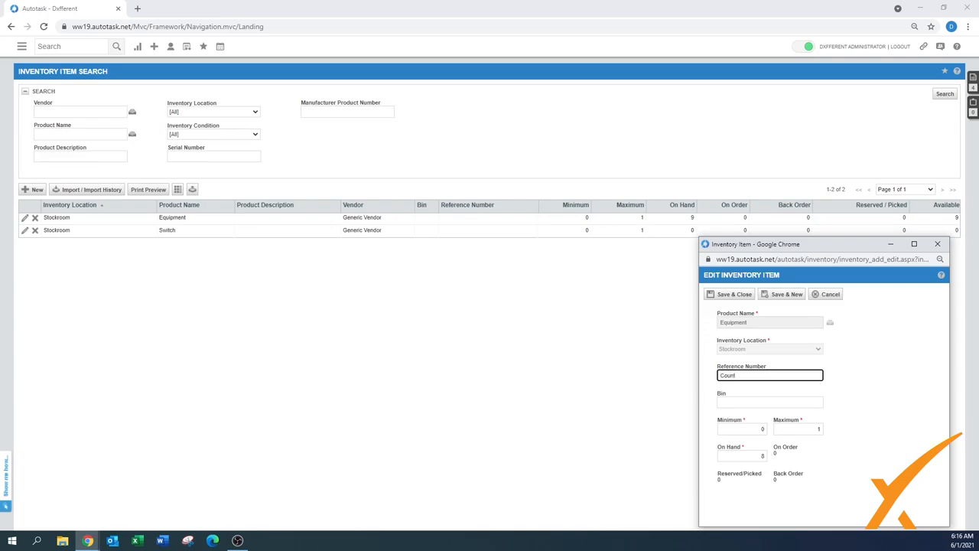
{"action": "left_click", "coordinate": [770, 401]}
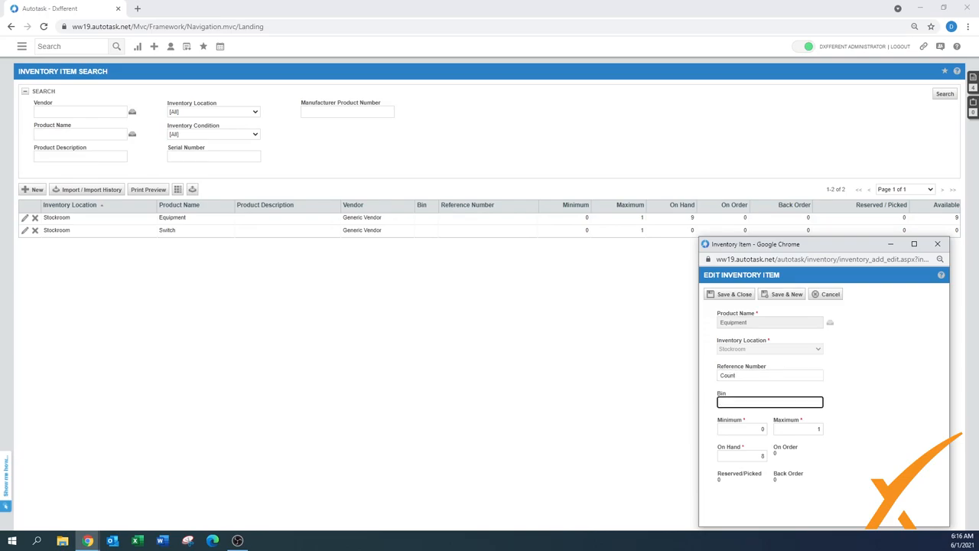
{"action": "left_click", "coordinate": [740, 428]}
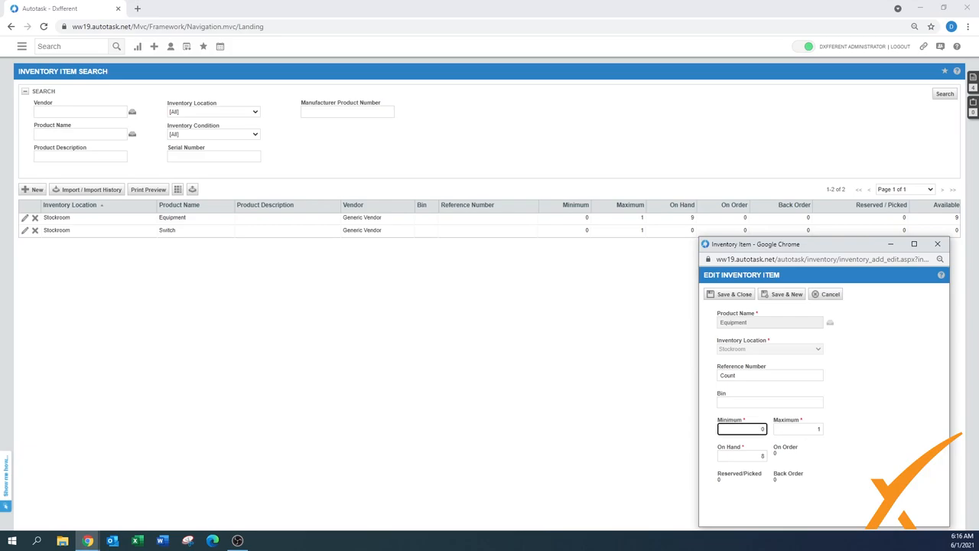
{"action": "mouse_move", "coordinate": [829, 447]}
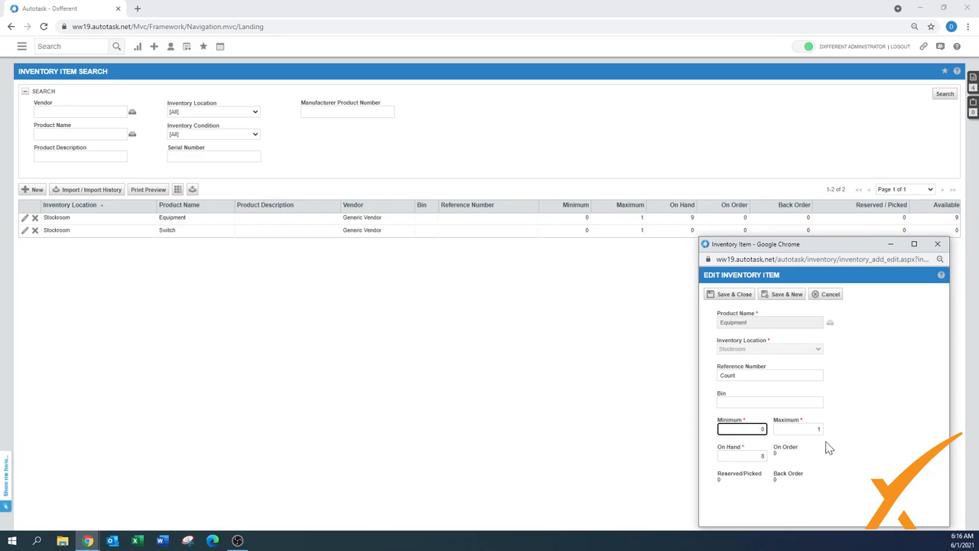
{"action": "left_click", "coordinate": [735, 294]}
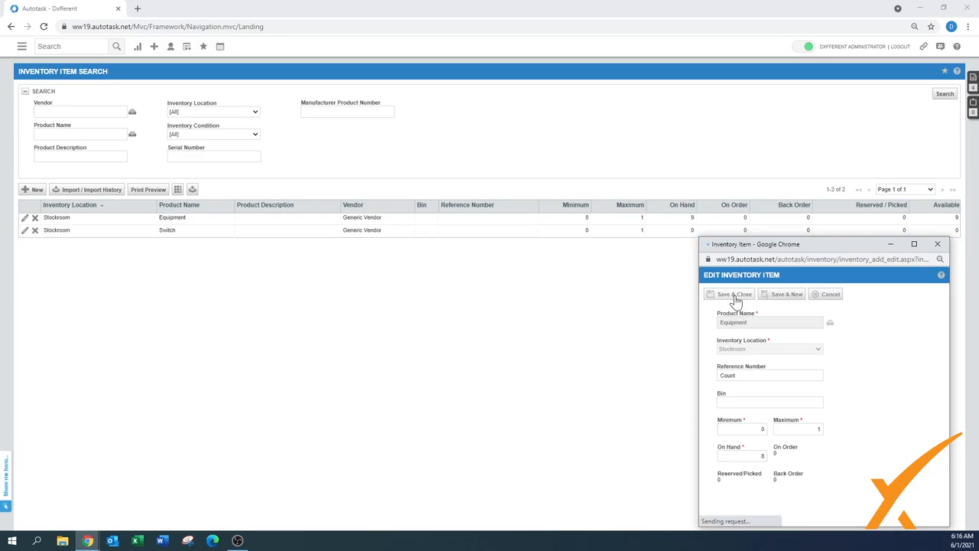
Step: Start an update note 'Recou...' then cancel out of the inventory item editor
{"action": "left_click", "coordinate": [731, 294]}
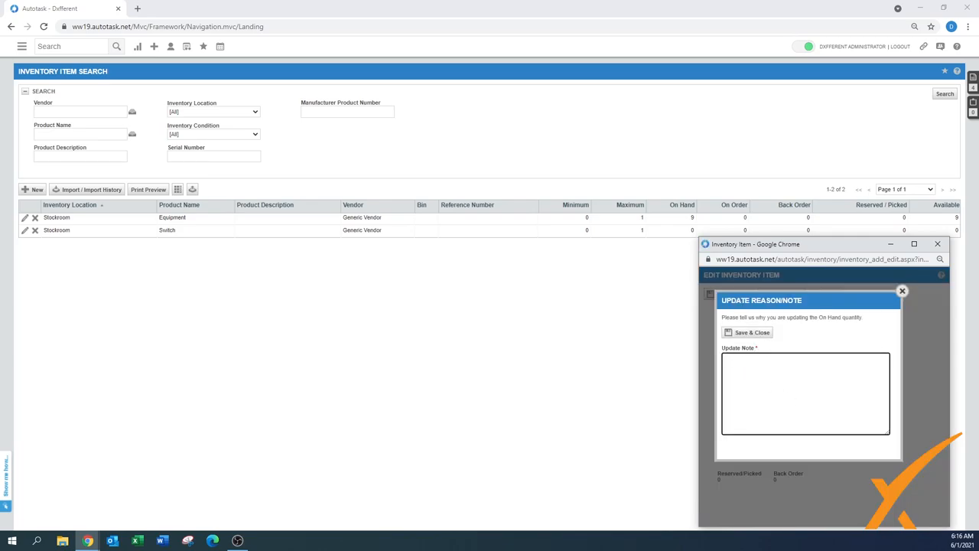
{"action": "type", "text": "Recou"}
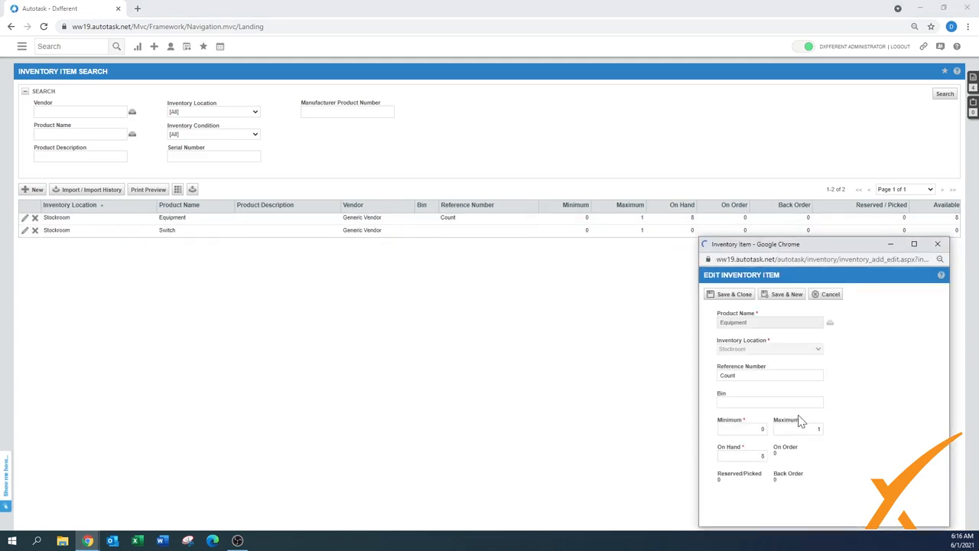
{"action": "mouse_move", "coordinate": [819, 416]}
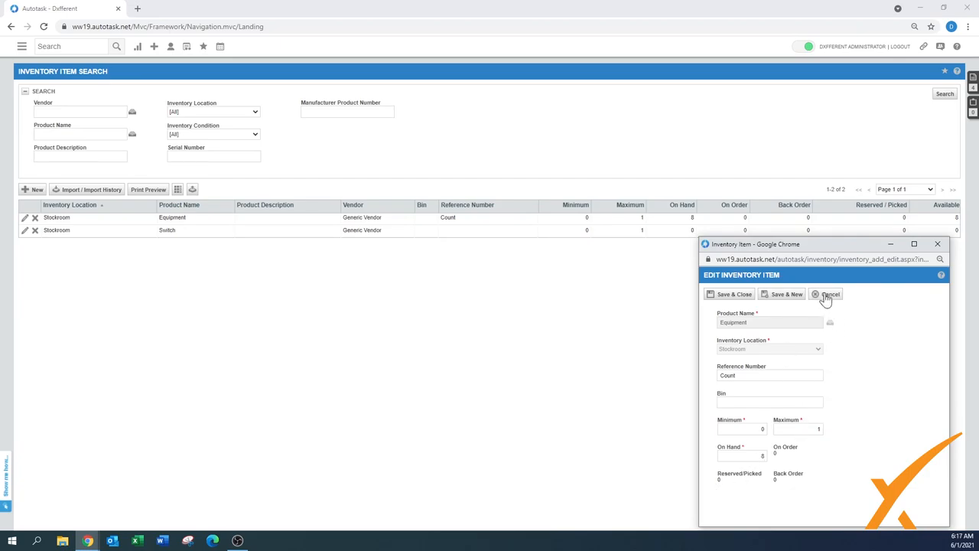
{"action": "left_click", "coordinate": [826, 294]}
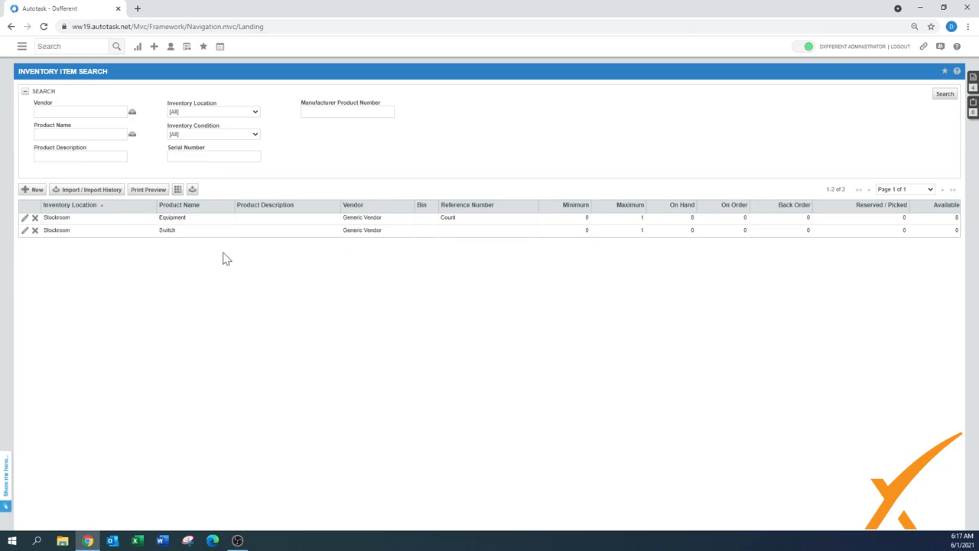
Step: Run the Product Search to list all products such as Equipment, Network, Printer, Router, Switch
{"action": "left_click", "coordinate": [21, 46]}
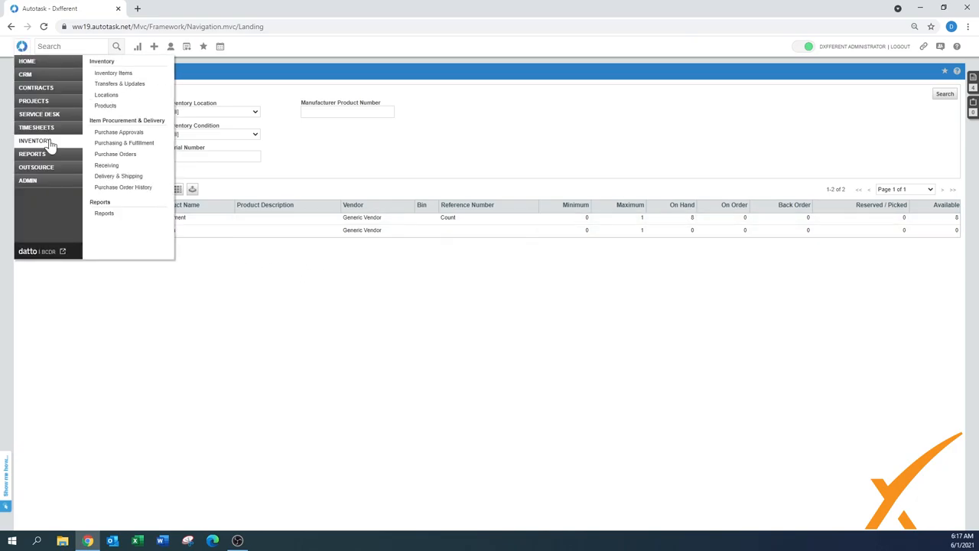
{"action": "mouse_move", "coordinate": [106, 106]}
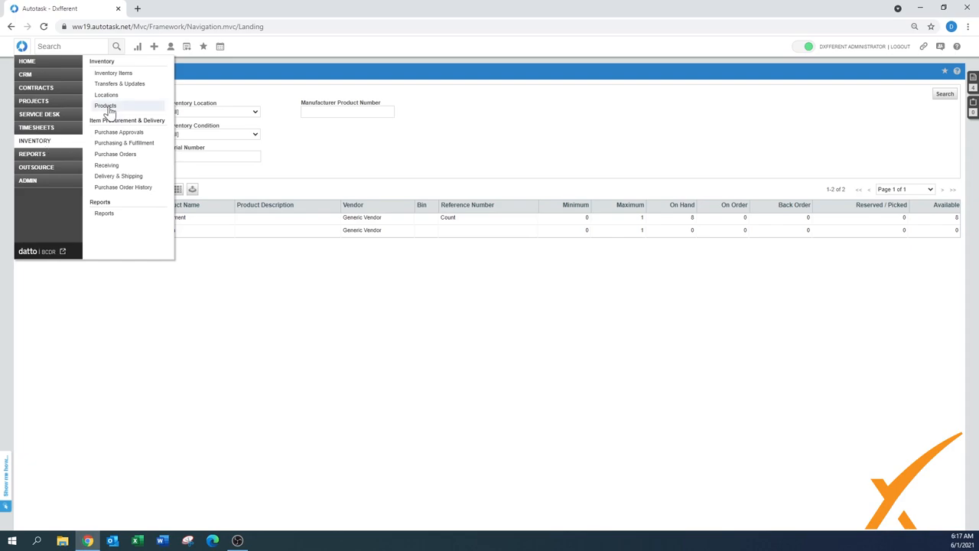
{"action": "left_click", "coordinate": [106, 106]}
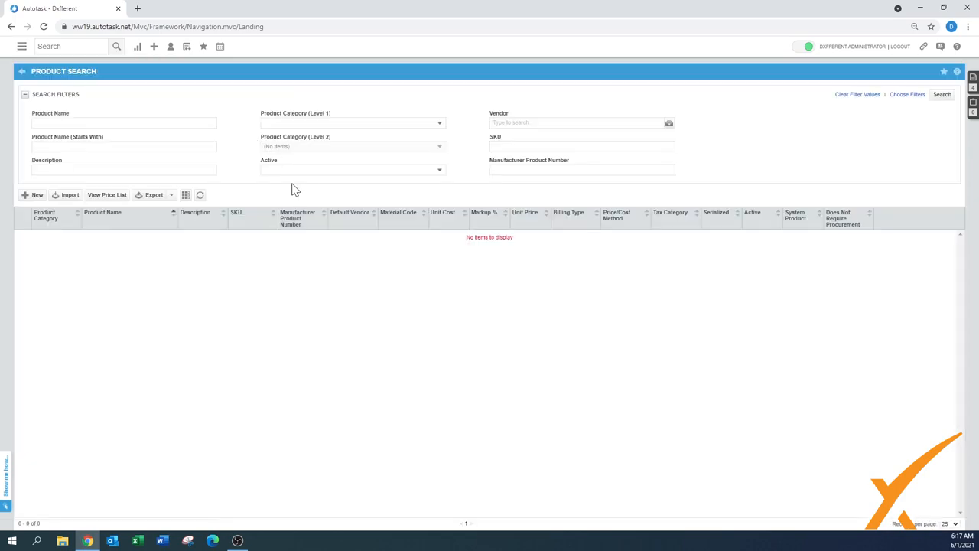
{"action": "left_click", "coordinate": [942, 94]}
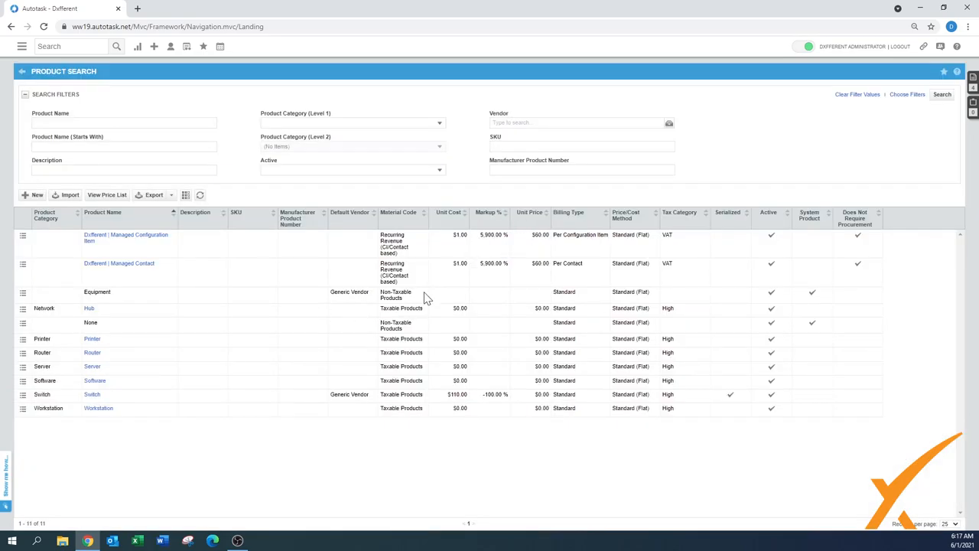
{"action": "mouse_move", "coordinate": [768, 361]}
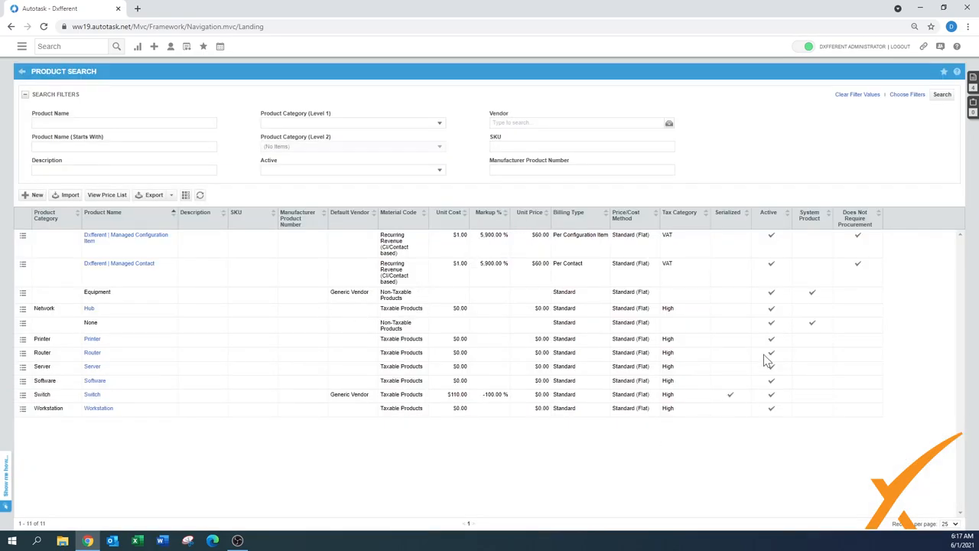
{"action": "mouse_move", "coordinate": [801, 222]}
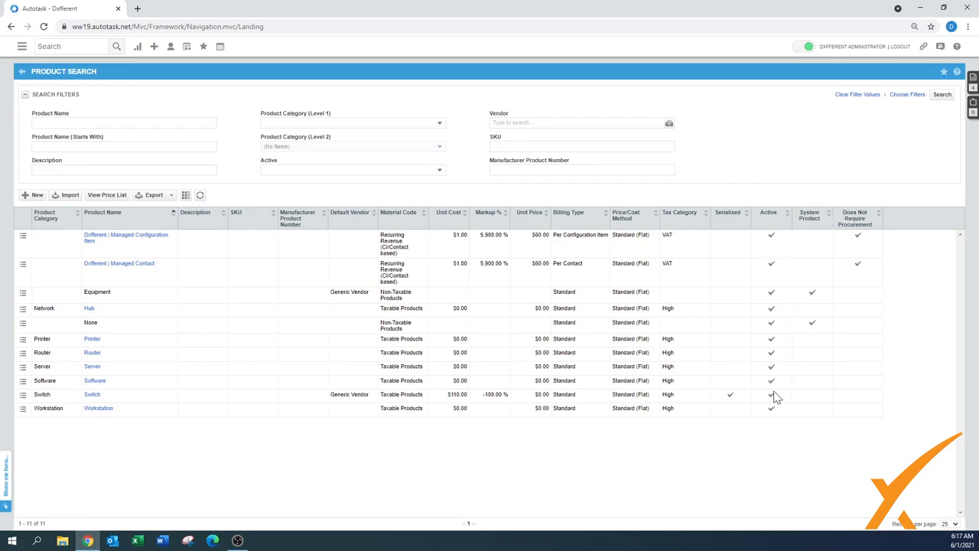
{"action": "mouse_move", "coordinate": [738, 399]}
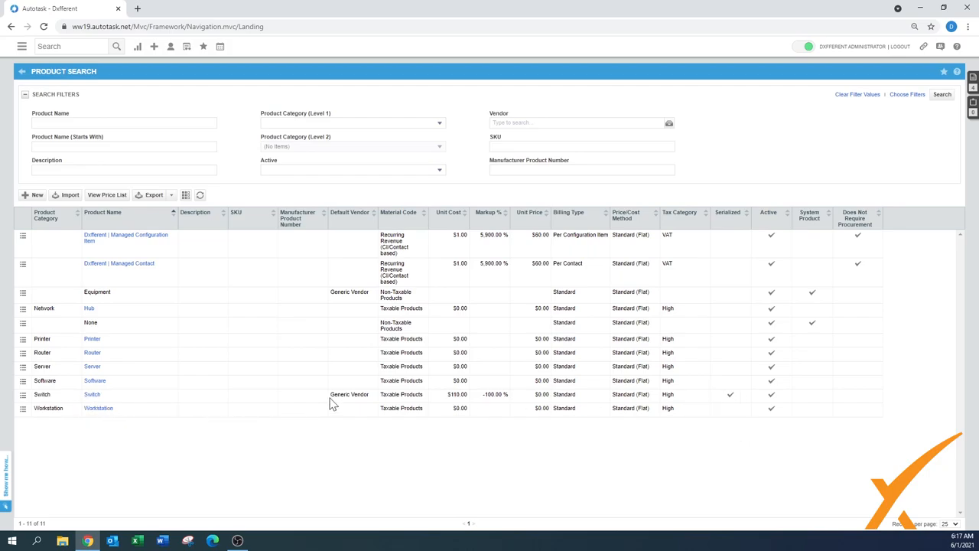
{"action": "mouse_move", "coordinate": [731, 403]}
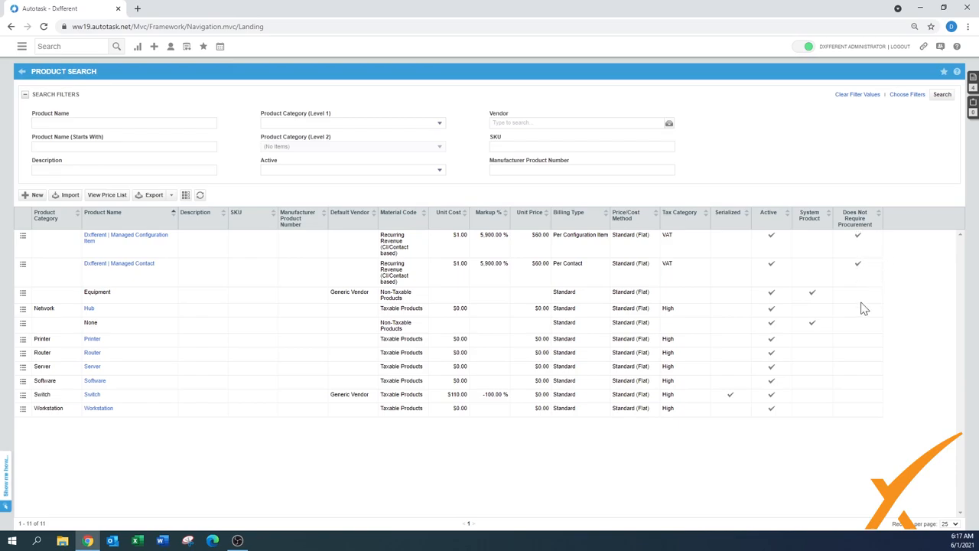
{"action": "mouse_move", "coordinate": [862, 406]}
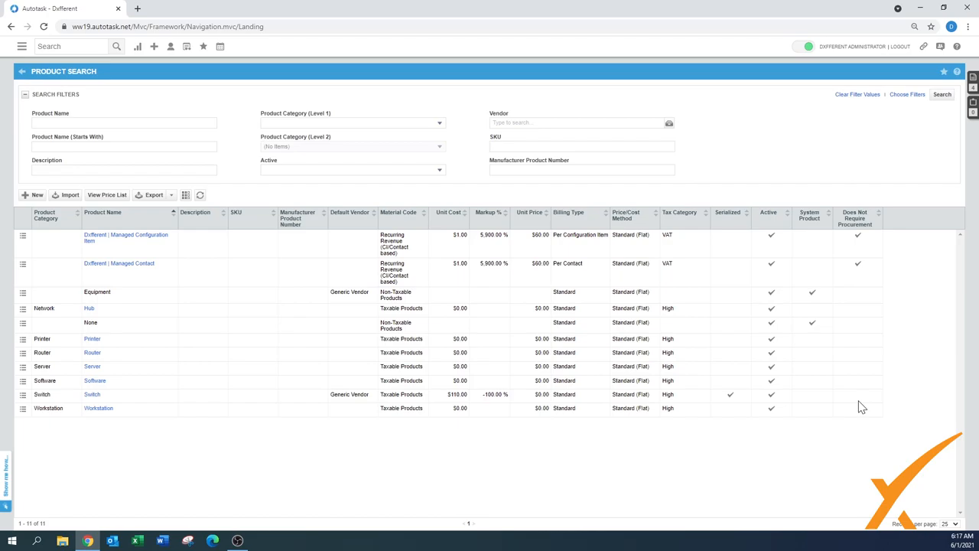
{"action": "mouse_move", "coordinate": [535, 352]}
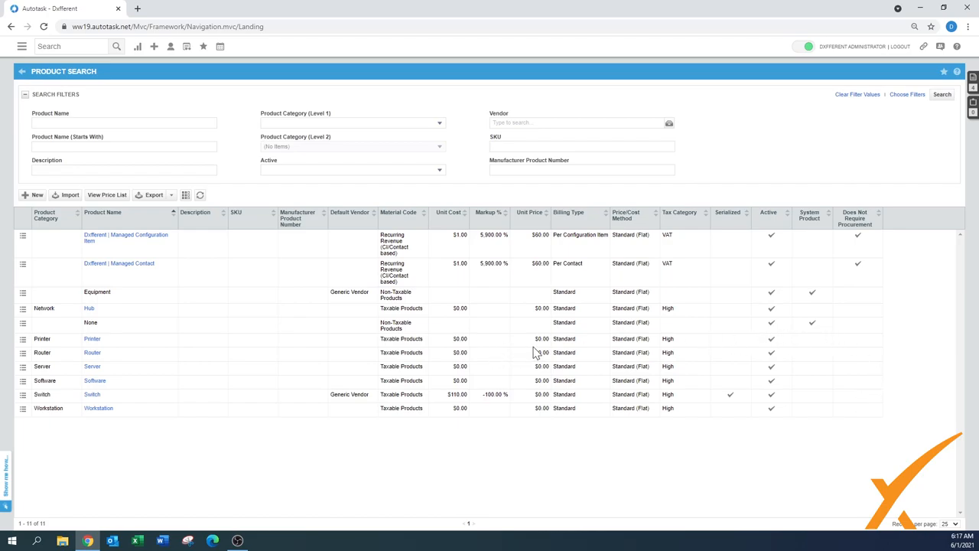
{"action": "mouse_move", "coordinate": [49, 364]}
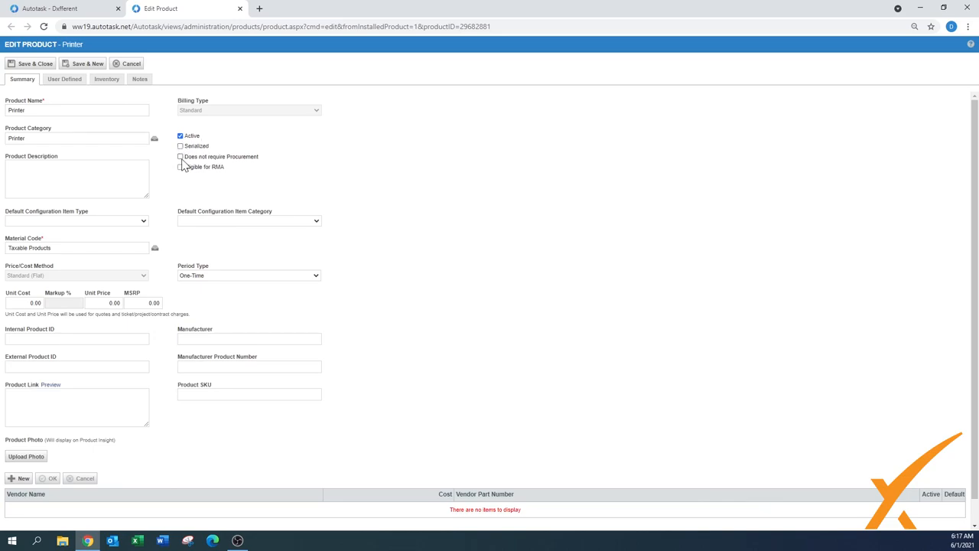
{"action": "mouse_move", "coordinate": [257, 168]}
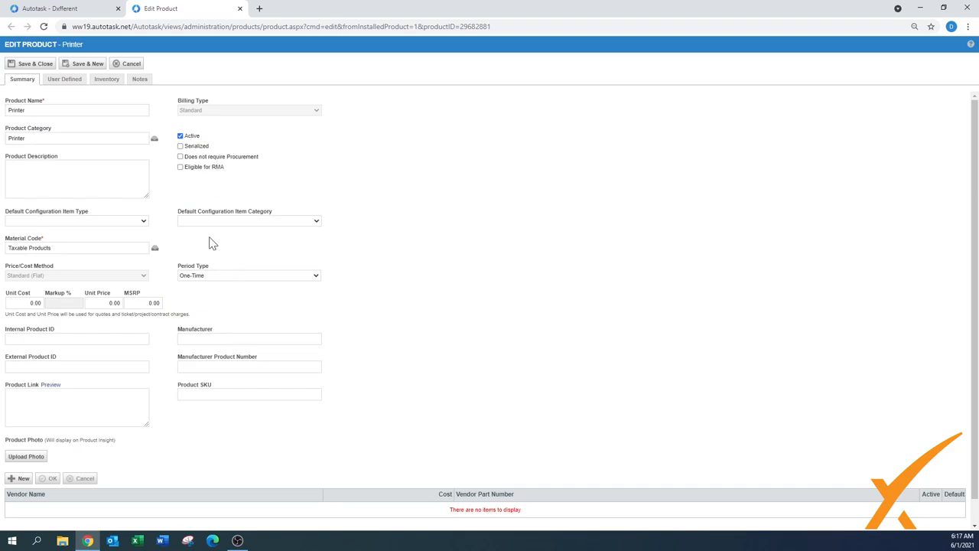
{"action": "mouse_move", "coordinate": [241, 171]}
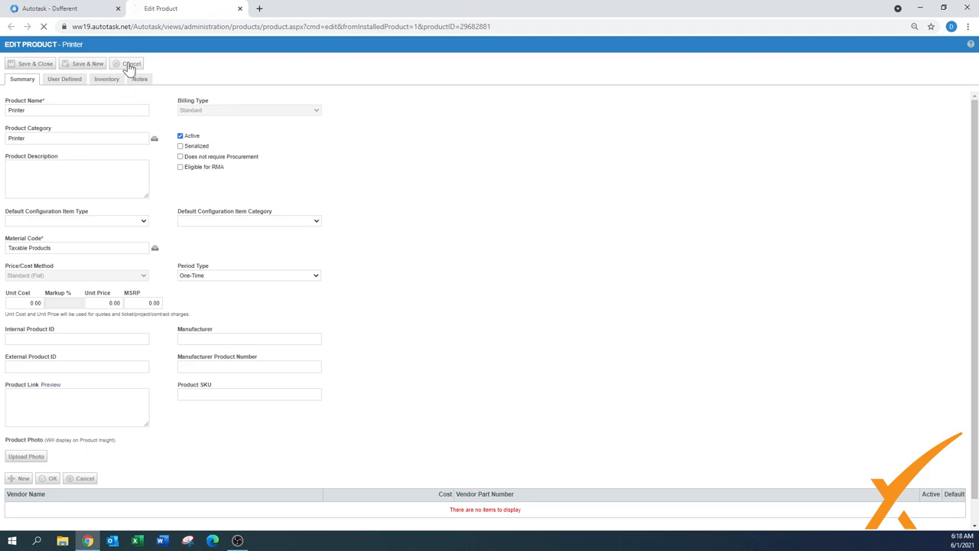
{"action": "left_click", "coordinate": [131, 64]}
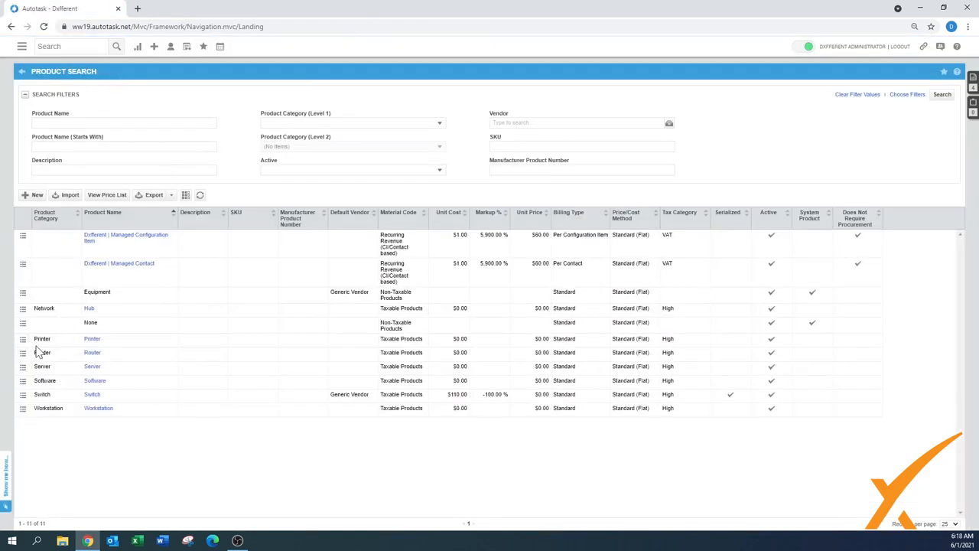
{"action": "mouse_move", "coordinate": [233, 398]}
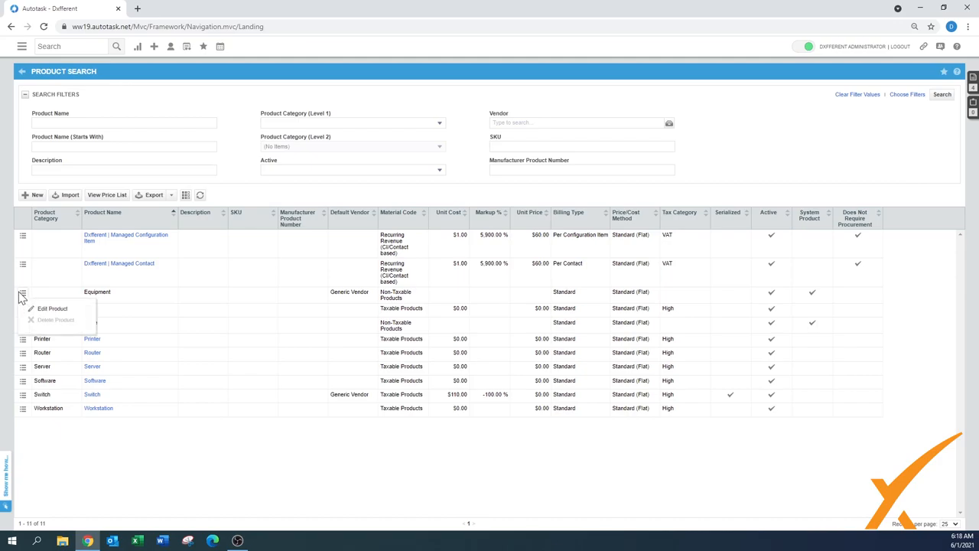
{"action": "left_click", "coordinate": [52, 308]}
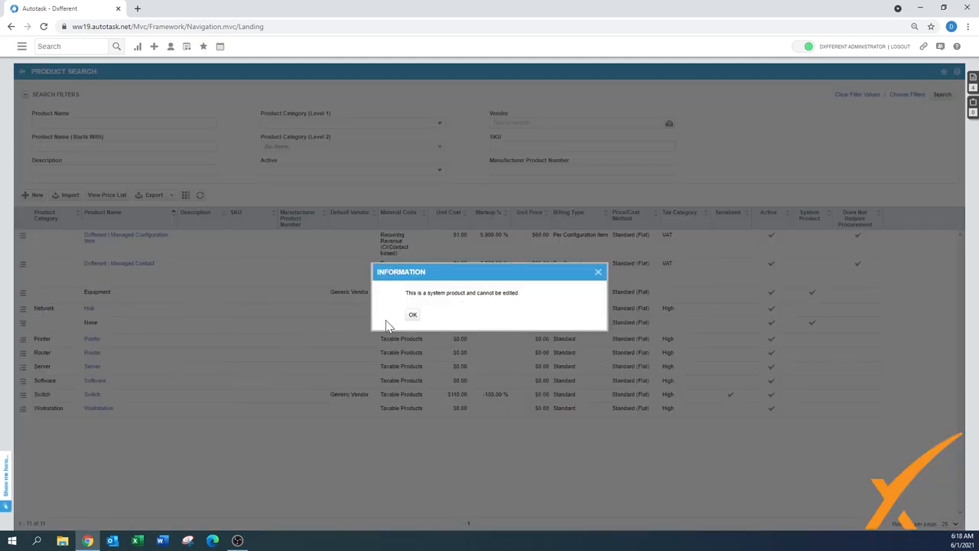
{"action": "left_click", "coordinate": [413, 314]}
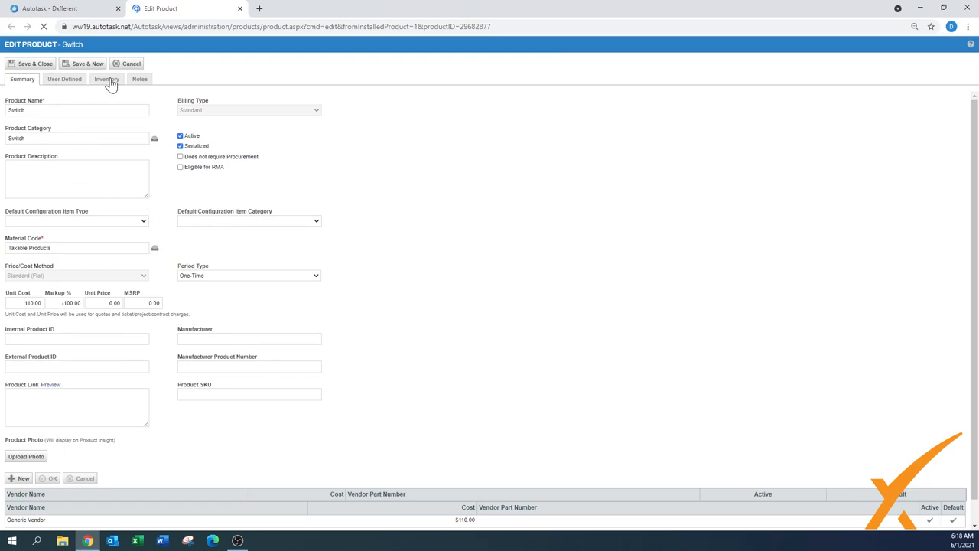
Step: Show the Switch product's Inventory tab with its Stockroom entry
{"action": "left_click", "coordinate": [107, 80]}
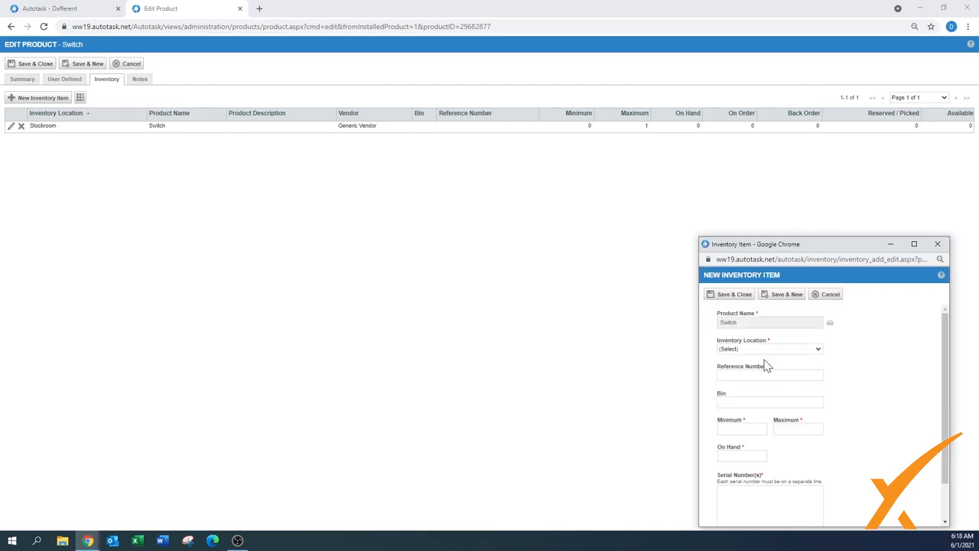
Step: Fill the new Company car item for Switch (Minimum 0, Maximum 1, On Hand 1), dismissing validation warnings
{"action": "left_click", "coordinate": [768, 349]}
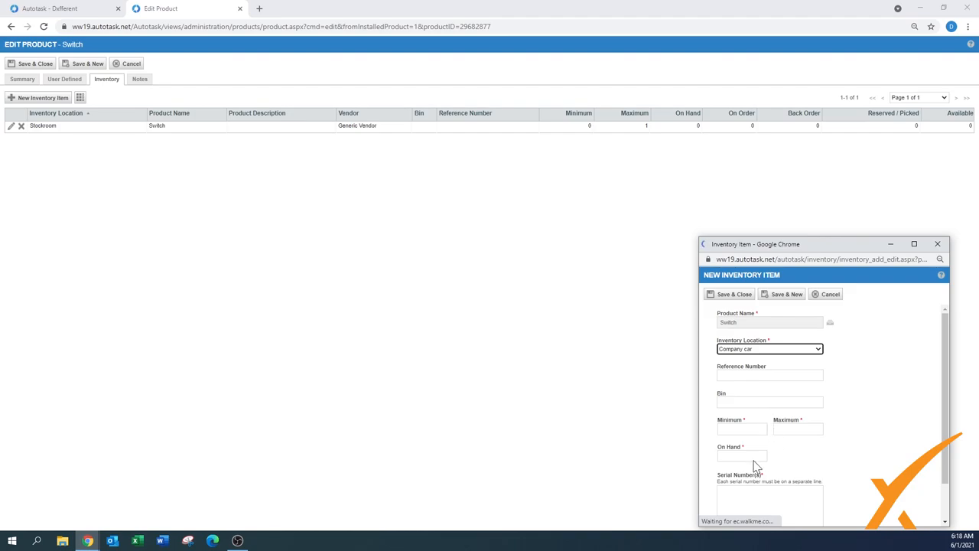
{"action": "left_click", "coordinate": [740, 456]}
{"action": "type", "text": "1"}
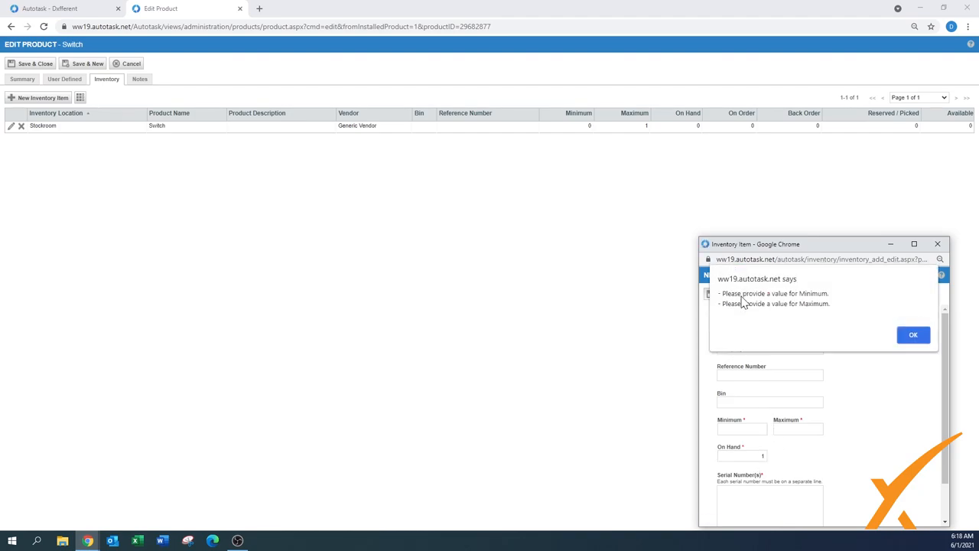
{"action": "left_click", "coordinate": [912, 333]}
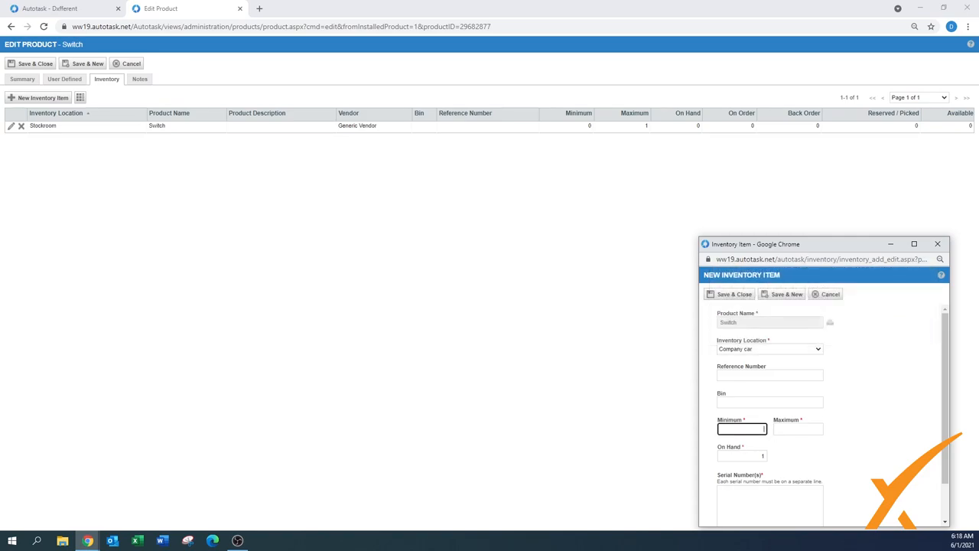
{"action": "left_click", "coordinate": [798, 428]}
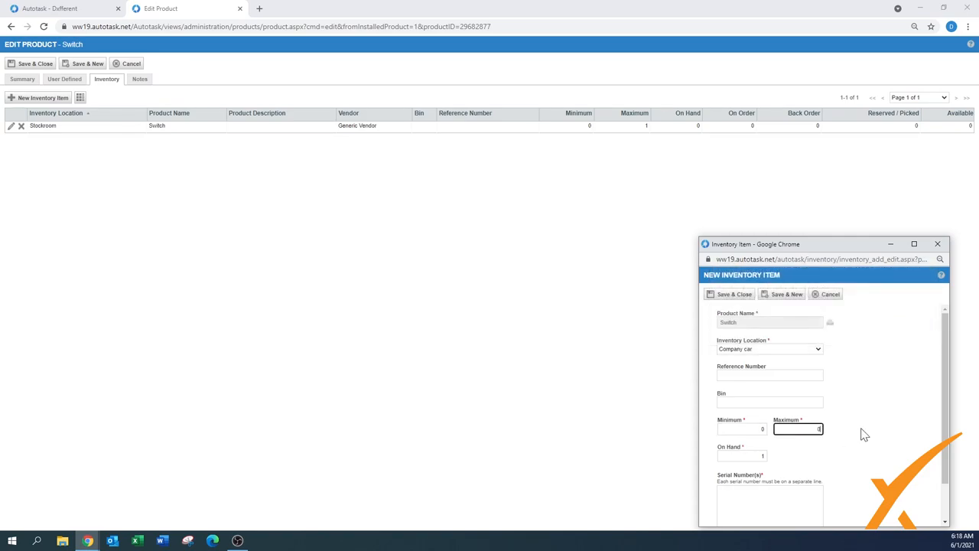
{"action": "left_click", "coordinate": [734, 293]}
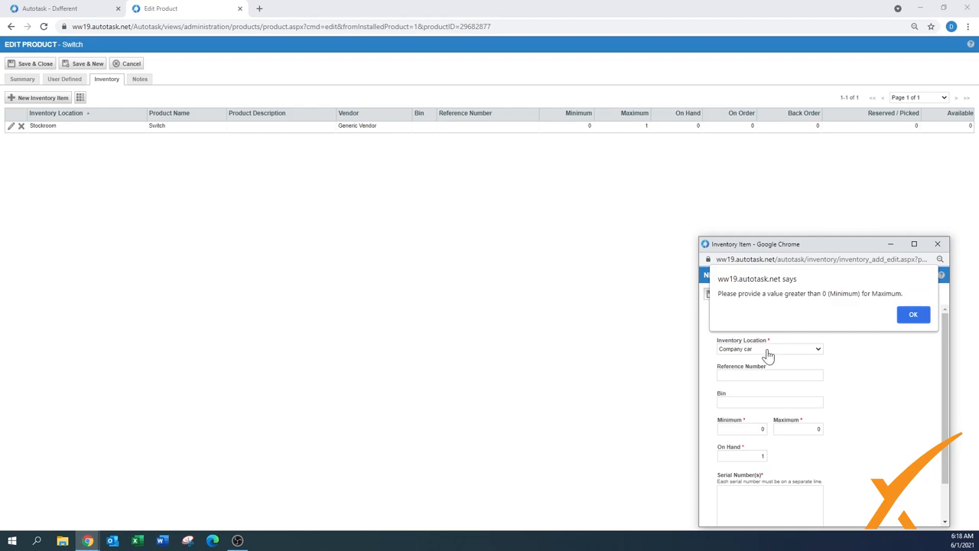
{"action": "left_click", "coordinate": [912, 314]}
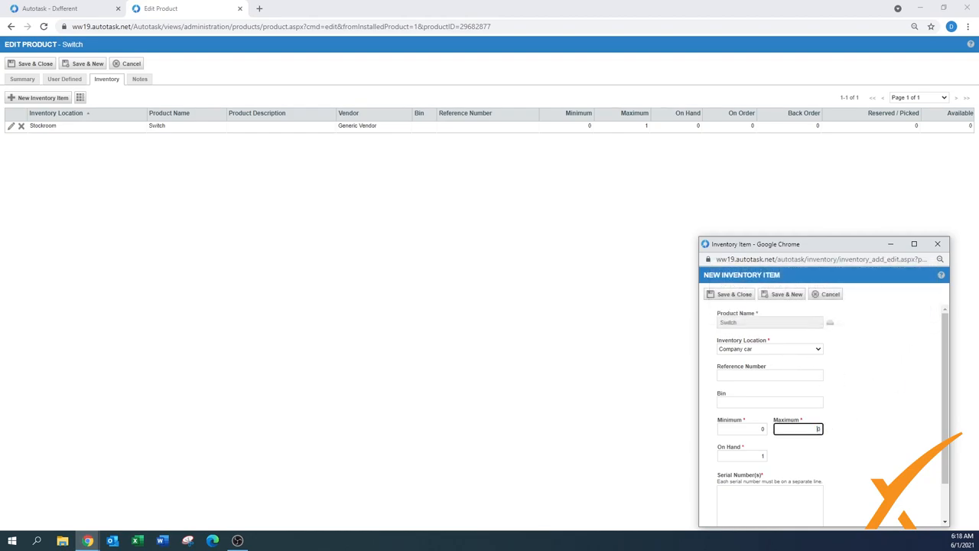
{"action": "left_click", "coordinate": [731, 294]}
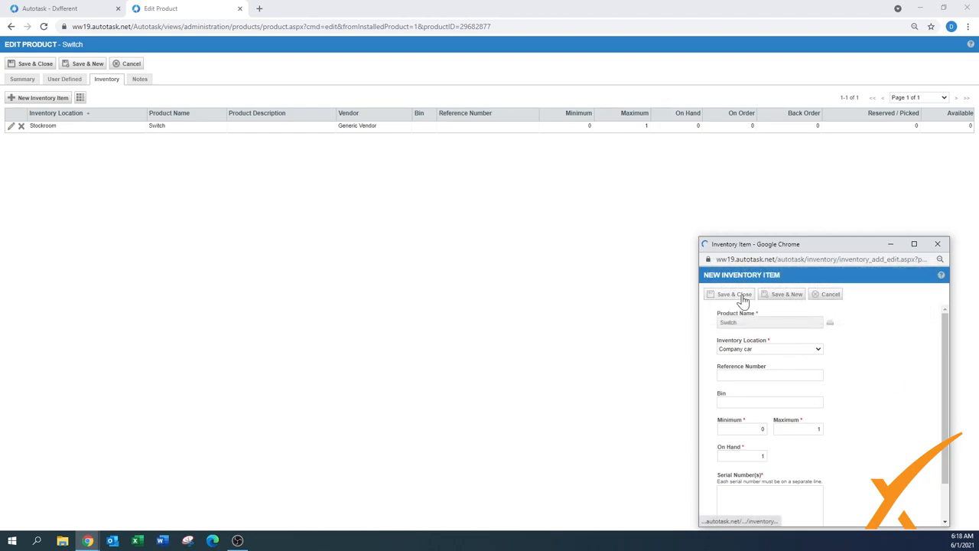
{"action": "left_click", "coordinate": [734, 293]}
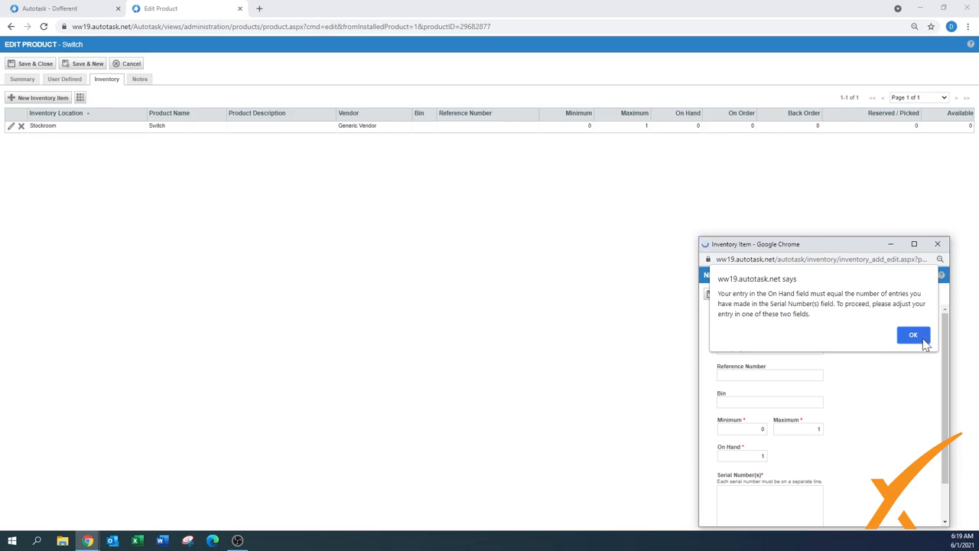
{"action": "left_click", "coordinate": [913, 333]}
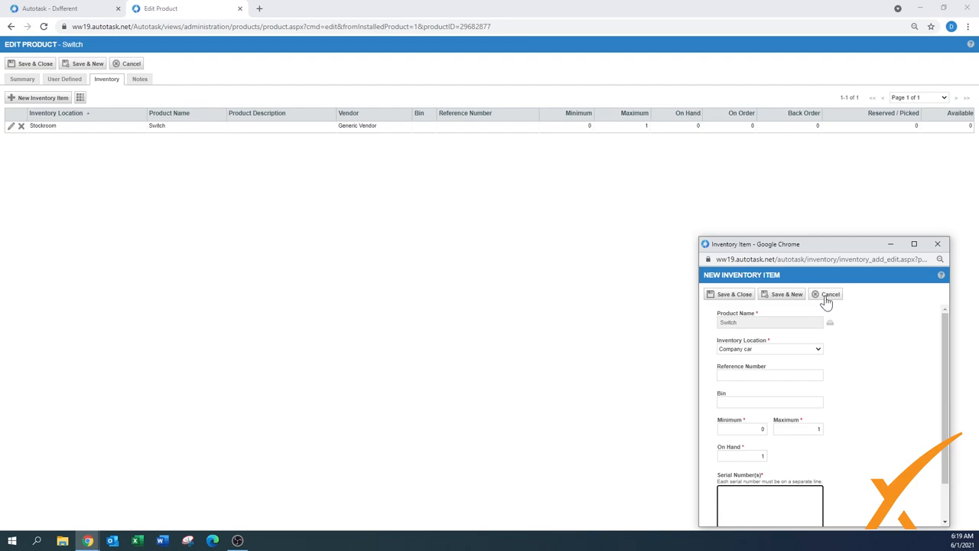
Step: Abandon the unsaved Company car inventory item after the serial number alert
{"action": "left_click", "coordinate": [769, 505]}
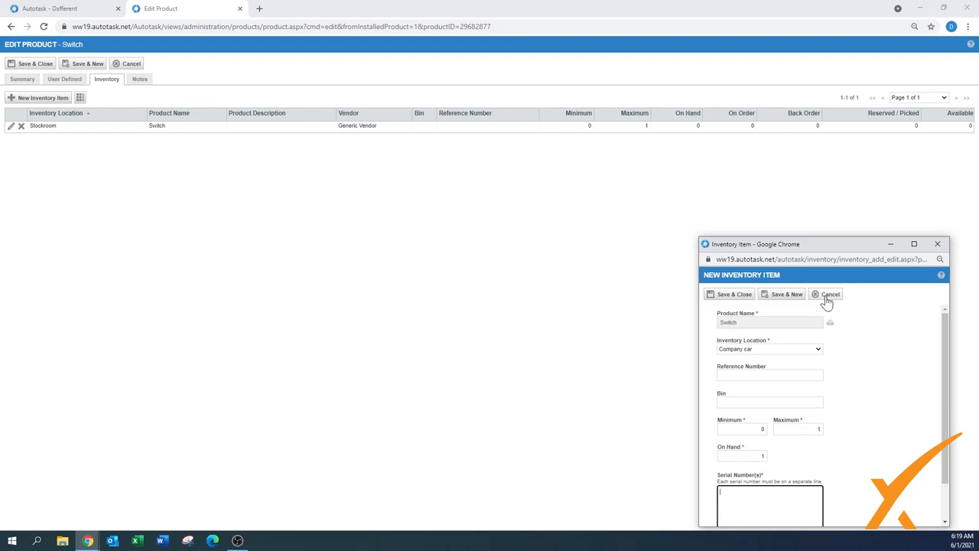
{"action": "left_click", "coordinate": [826, 294]}
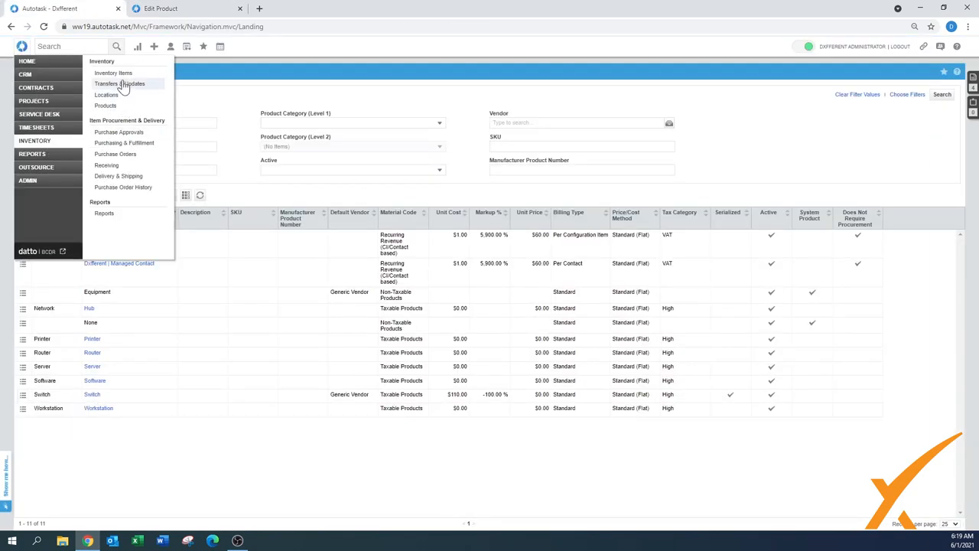
Step: Show the row actions for the Stockroom Equipment item in Inventory Item Search
{"action": "left_click", "coordinate": [113, 73]}
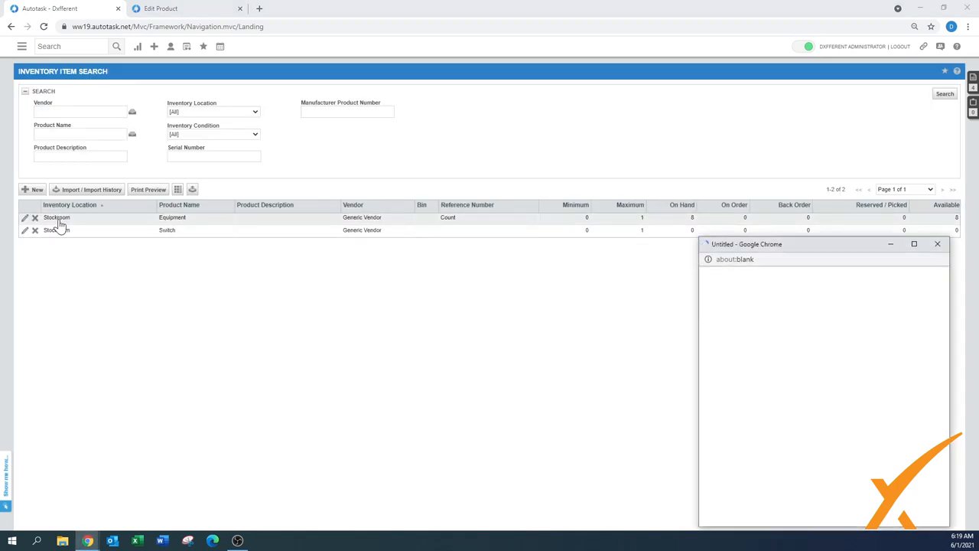
{"action": "left_click", "coordinate": [25, 217]}
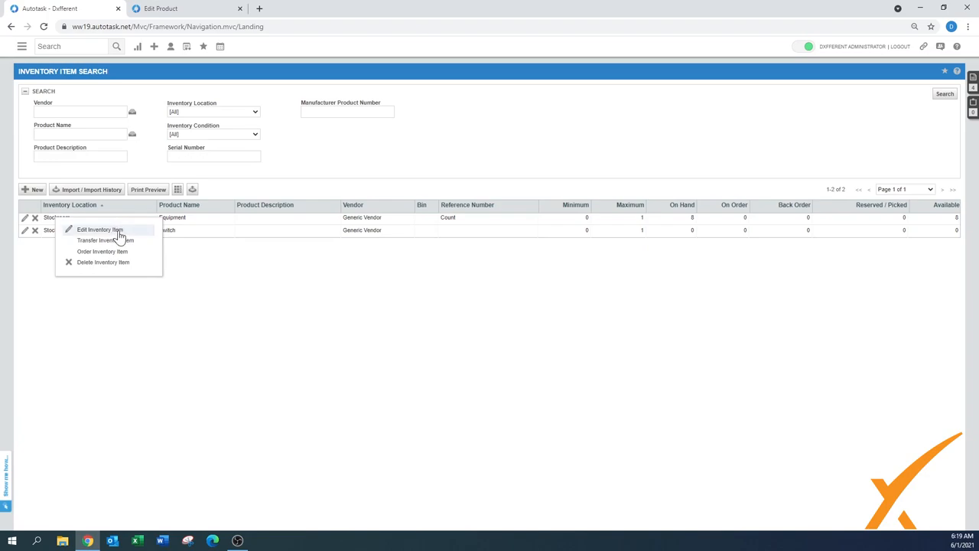
{"action": "mouse_move", "coordinate": [119, 266]}
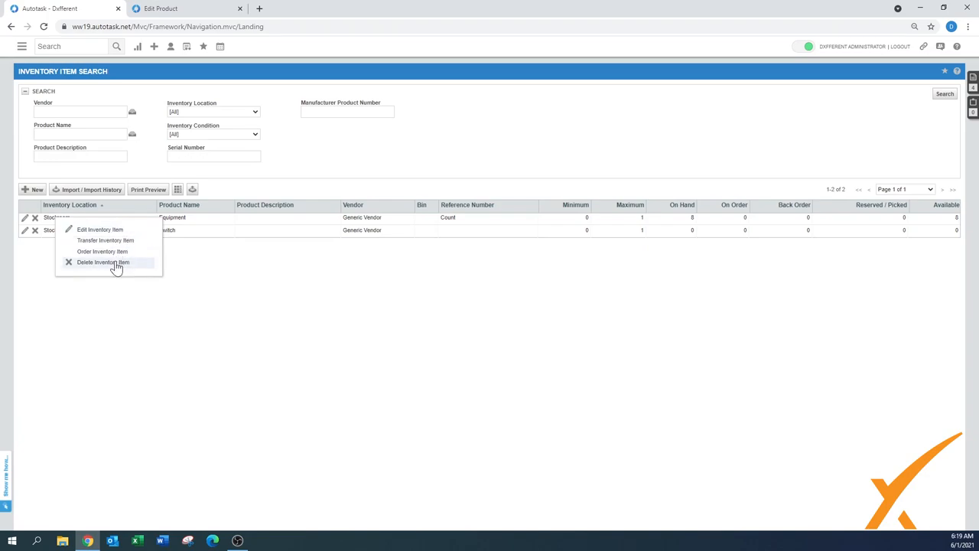
{"action": "mouse_move", "coordinate": [104, 240]}
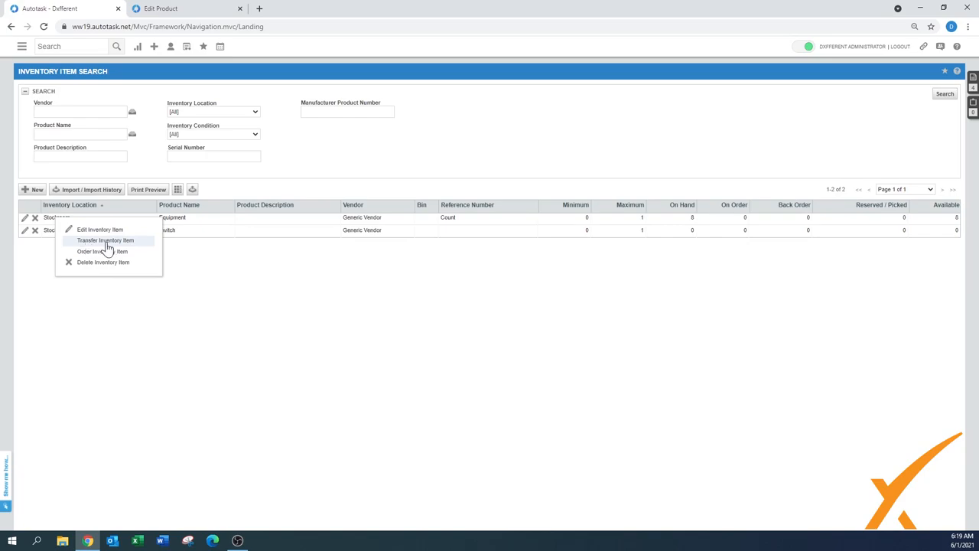
Step: Transfer 2 Equipment units to Company car with the note 'Going to c...' and save
{"action": "left_click", "coordinate": [106, 240]}
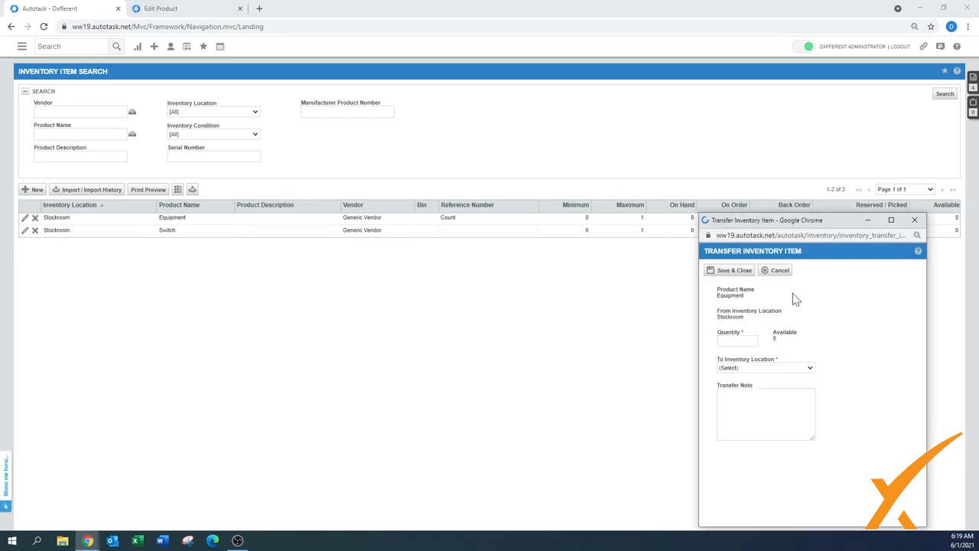
{"action": "mouse_move", "coordinate": [749, 349]}
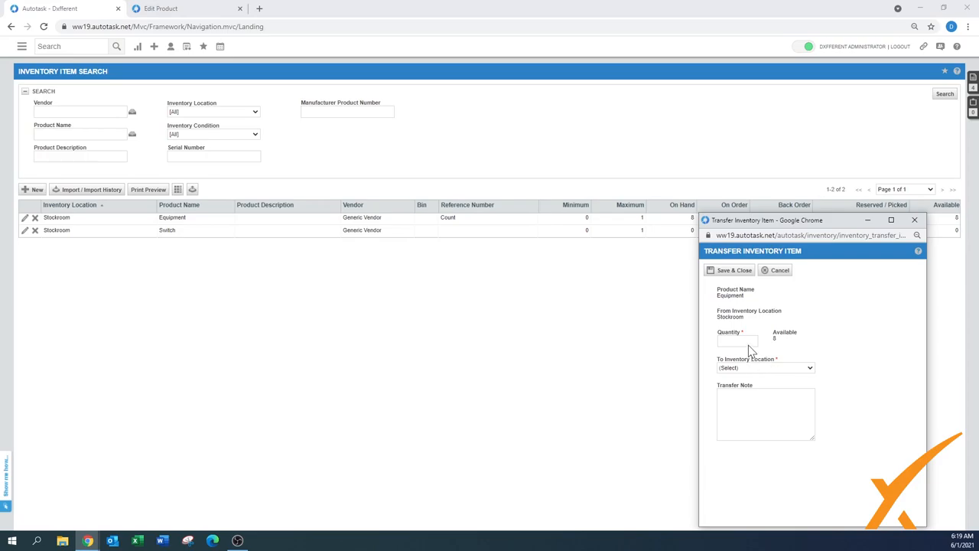
{"action": "left_click", "coordinate": [736, 339]}
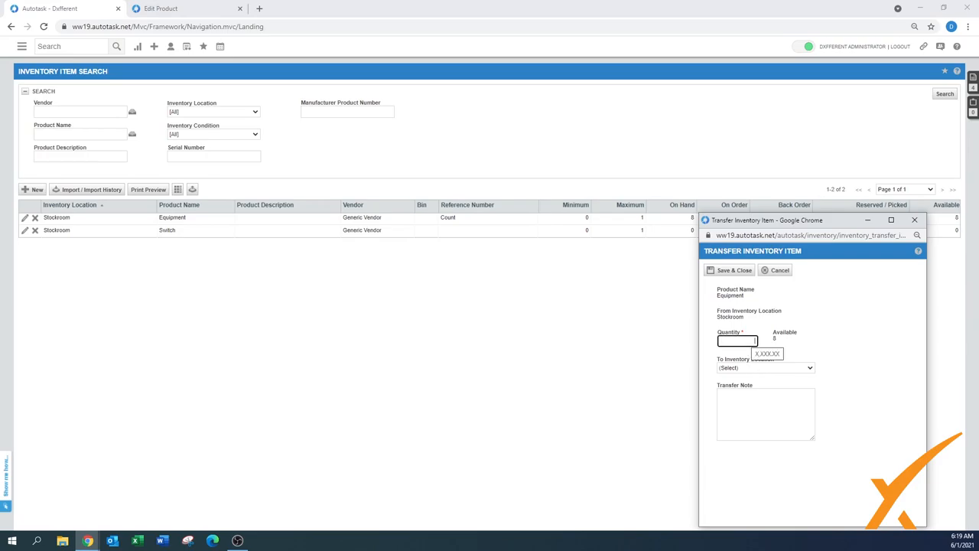
{"action": "left_click", "coordinate": [765, 367]}
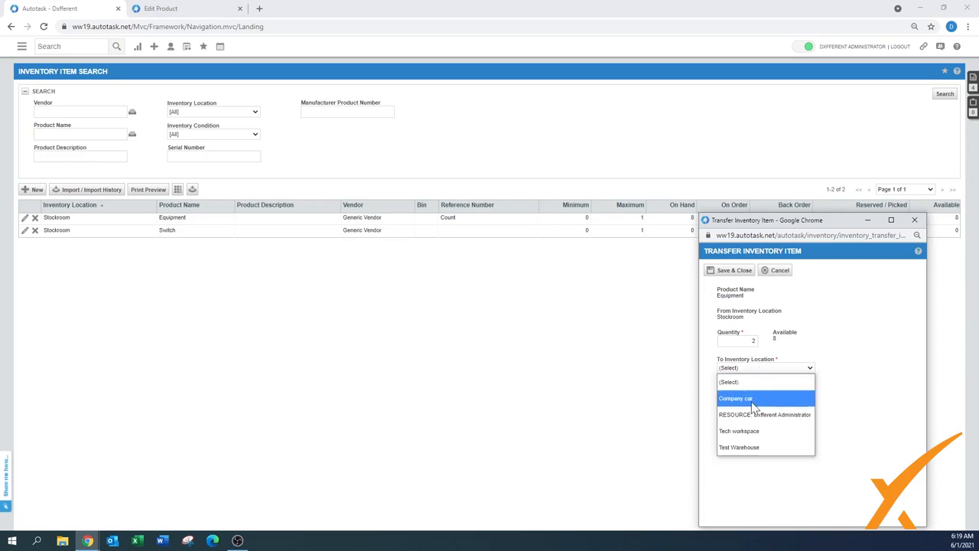
{"action": "left_click", "coordinate": [734, 397]}
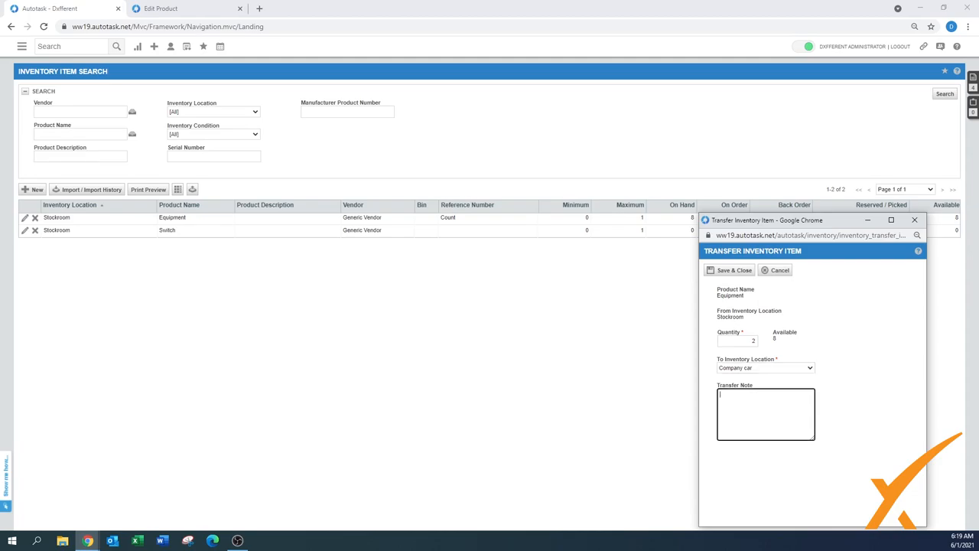
{"action": "type", "text": "c"}
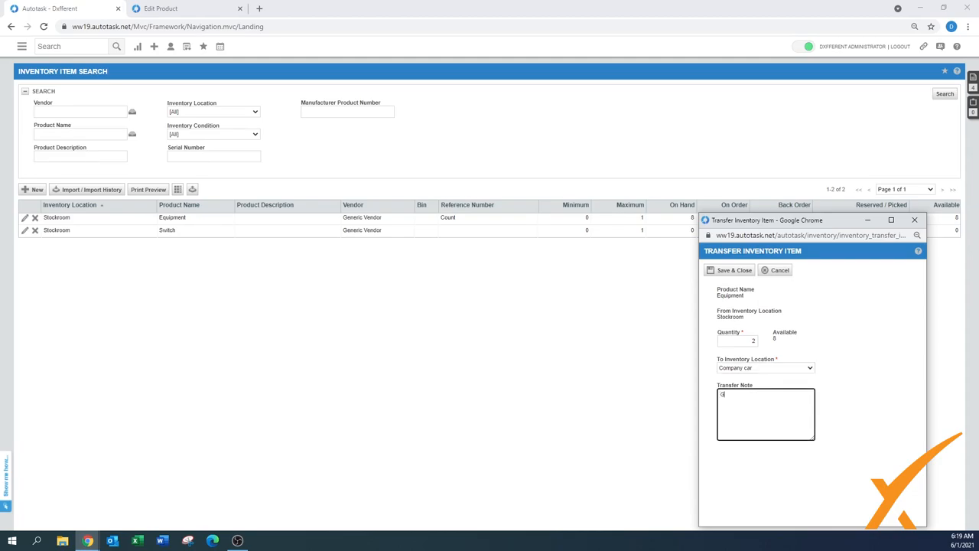
{"action": "type", "text": "Going to client xx"}
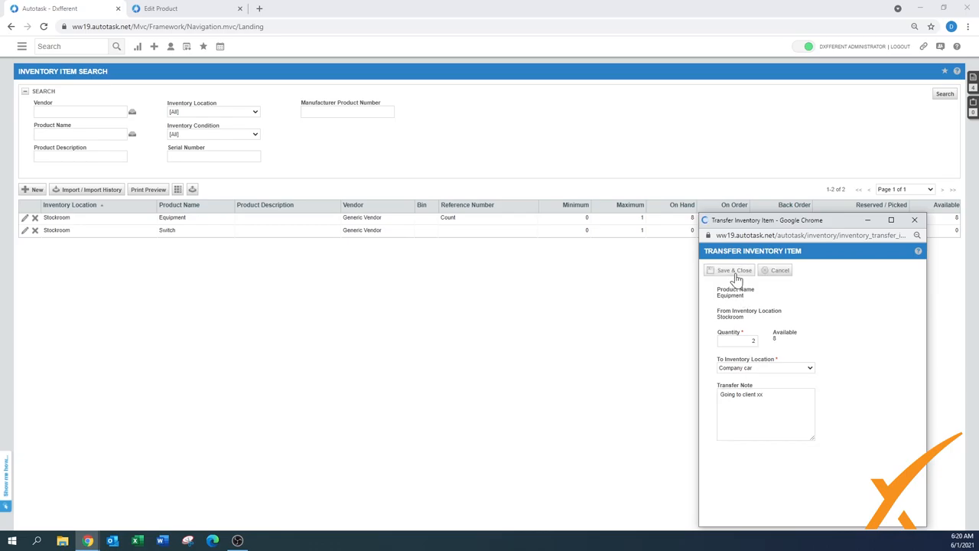
{"action": "left_click", "coordinate": [728, 270]}
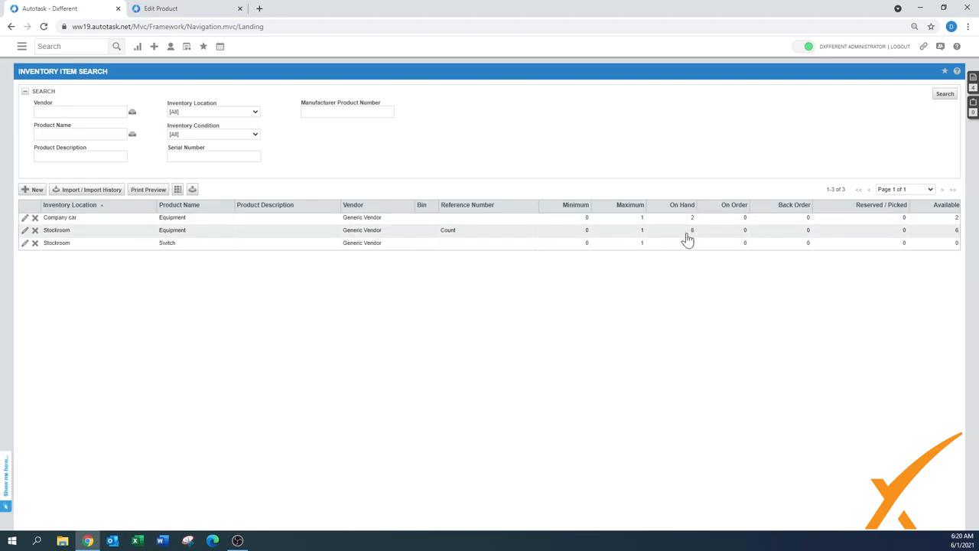
{"action": "mouse_move", "coordinate": [694, 239]}
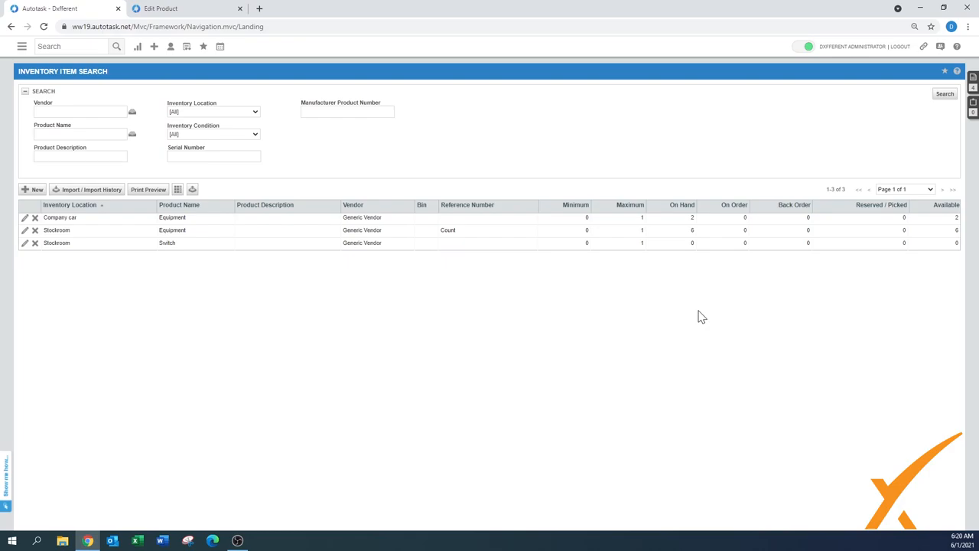
{"action": "mouse_move", "coordinate": [624, 311]}
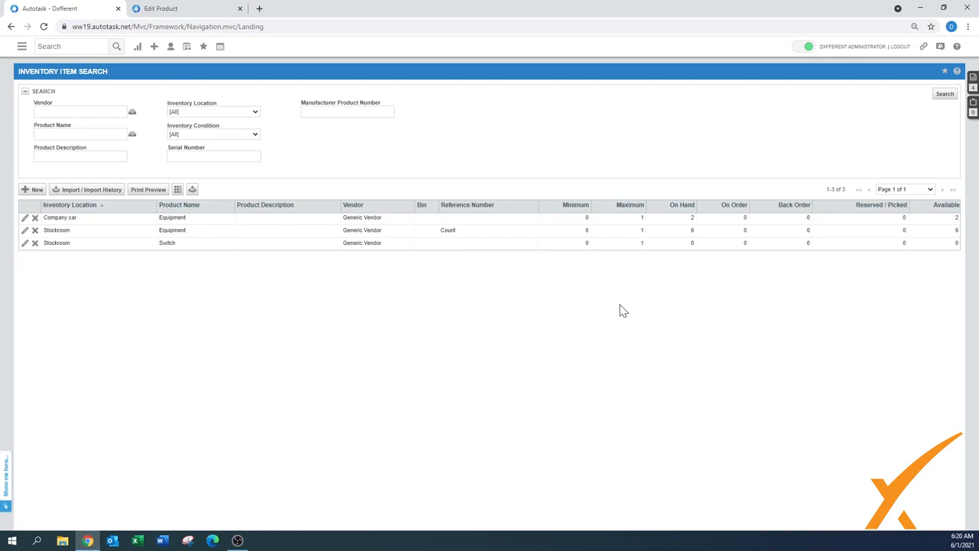
{"action": "mouse_move", "coordinate": [612, 316]}
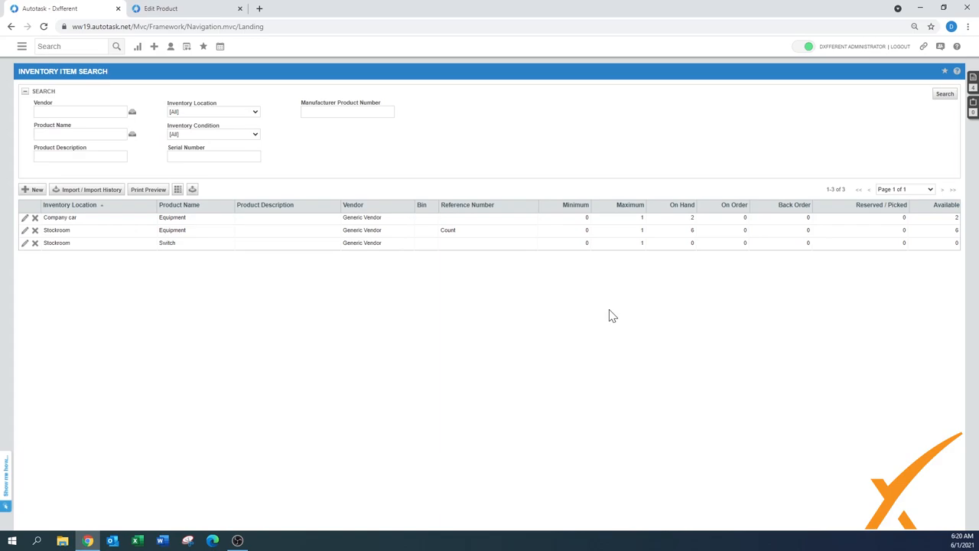
{"action": "mouse_move", "coordinate": [582, 306]}
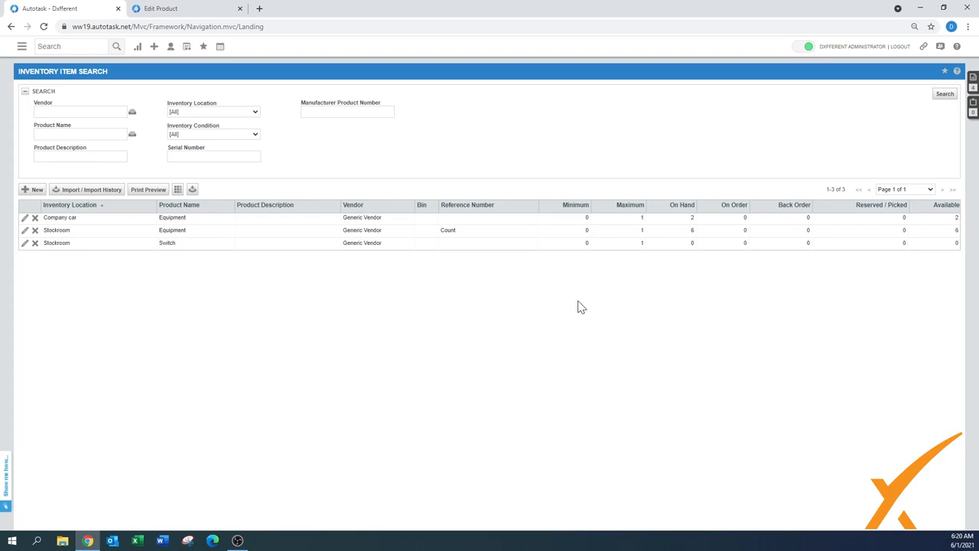
{"action": "mouse_move", "coordinate": [597, 306]}
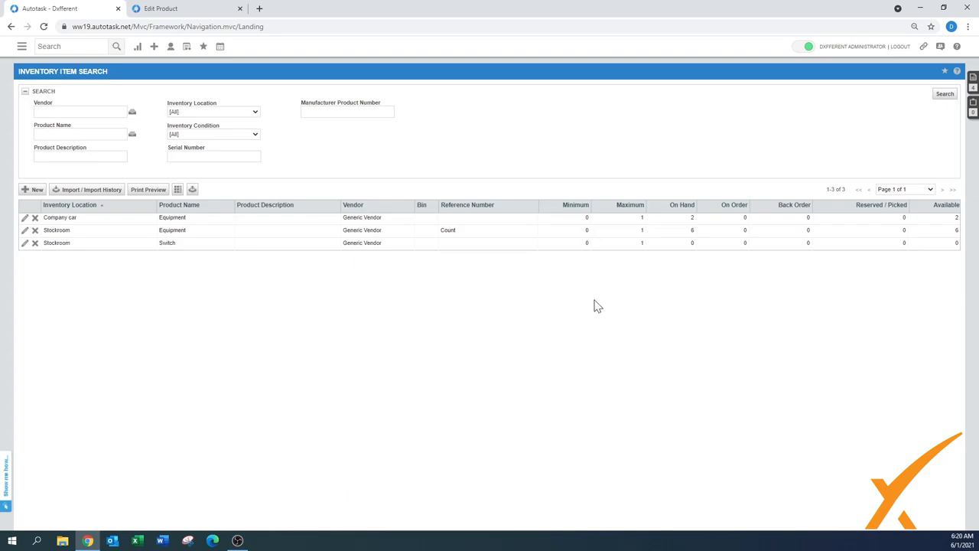
{"action": "mouse_move", "coordinate": [594, 298]}
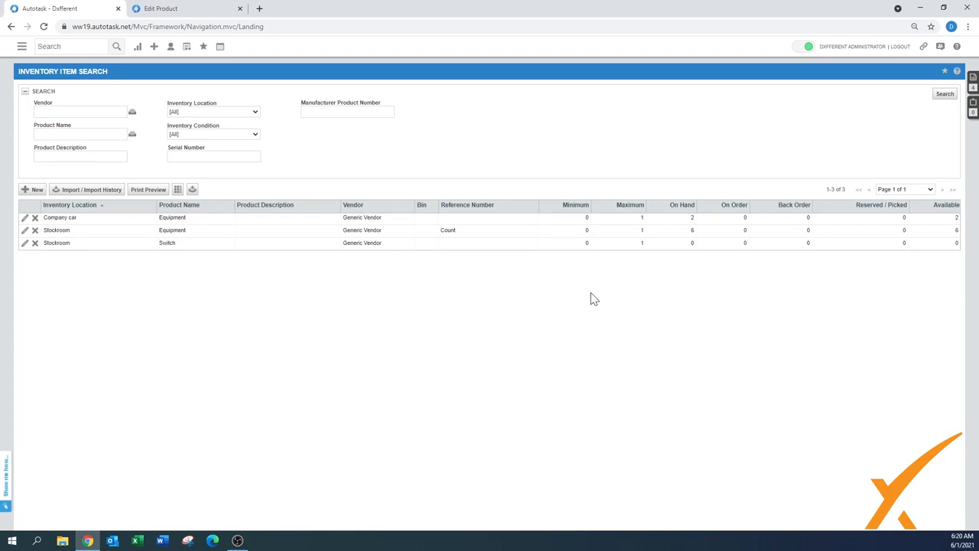